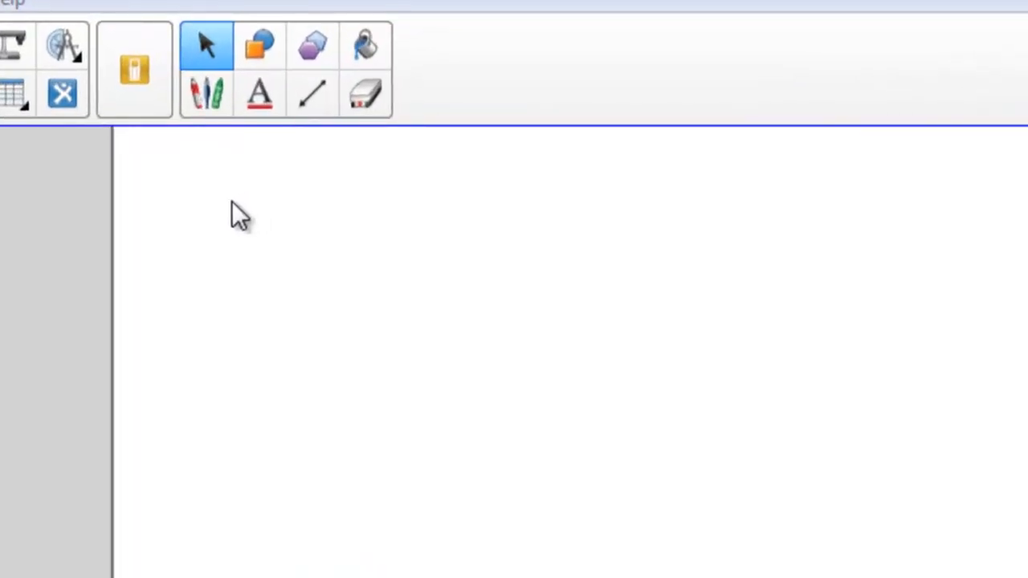
{"action": "mouse_move", "coordinate": [207, 95]}
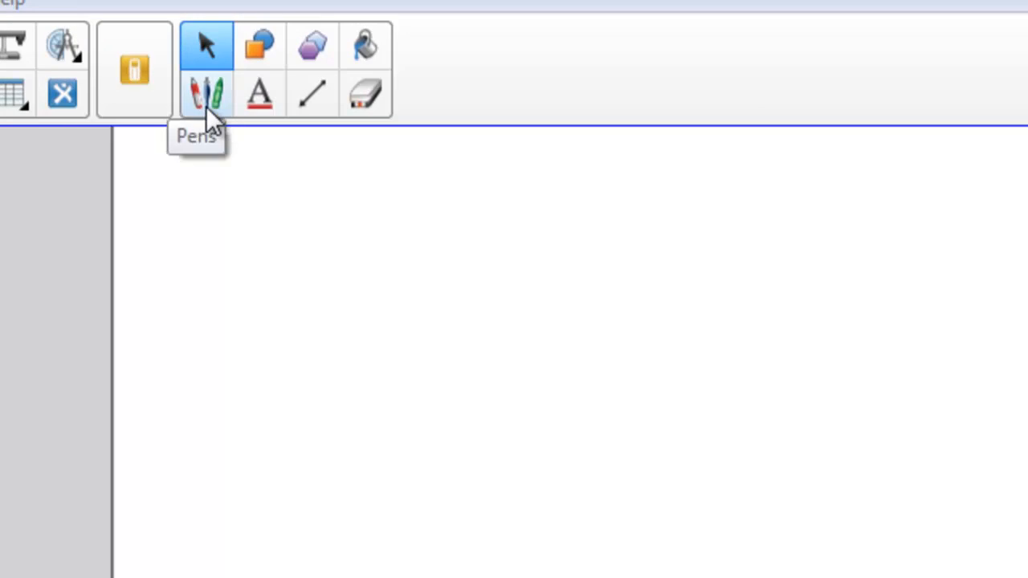
Step: Make the Pens tool active so freehand drawing options appear
{"action": "left_click", "coordinate": [205, 94]}
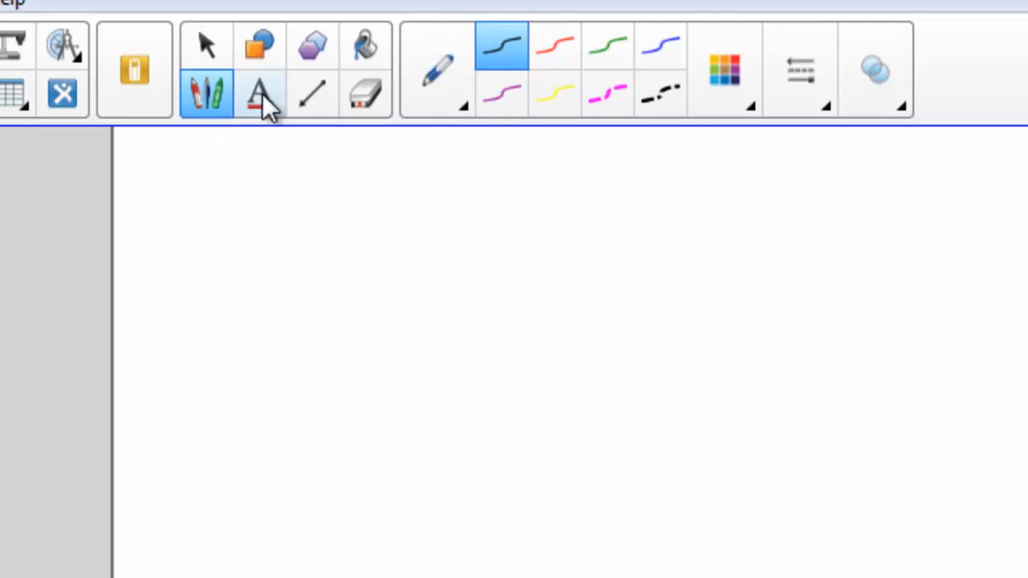
{"action": "mouse_move", "coordinate": [438, 72]}
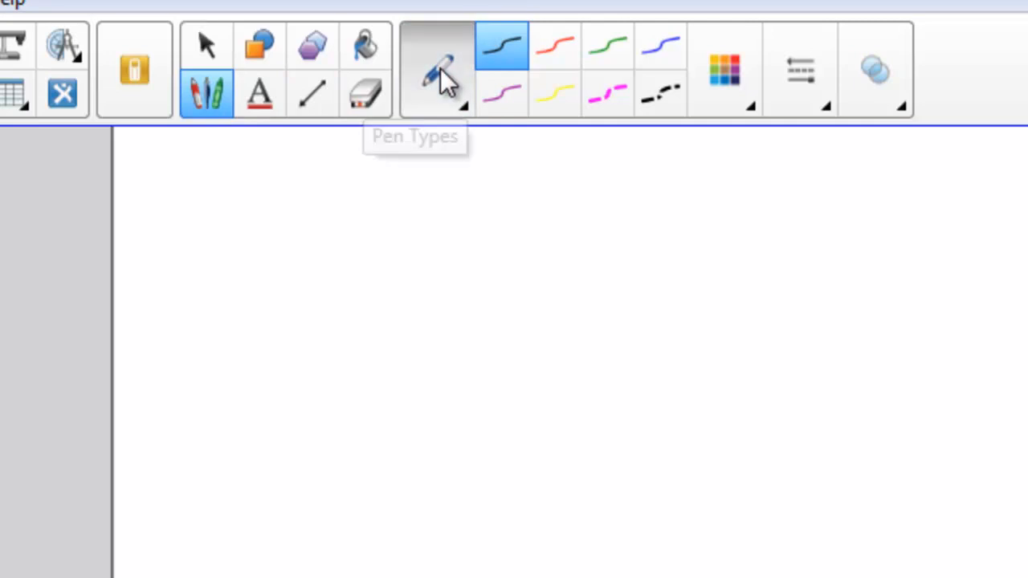
{"action": "left_click", "coordinate": [436, 72]}
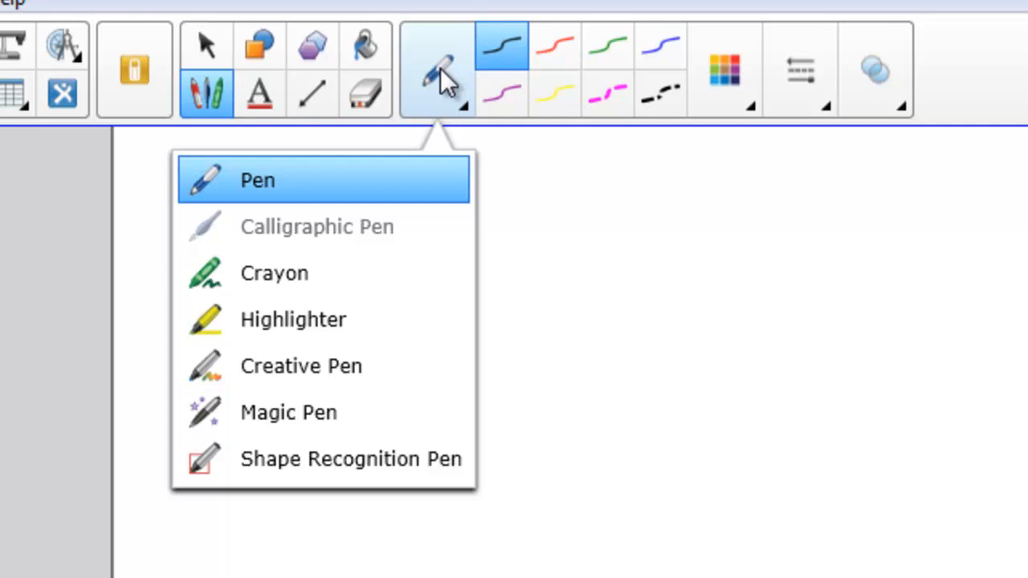
{"action": "mouse_move", "coordinate": [418, 181]}
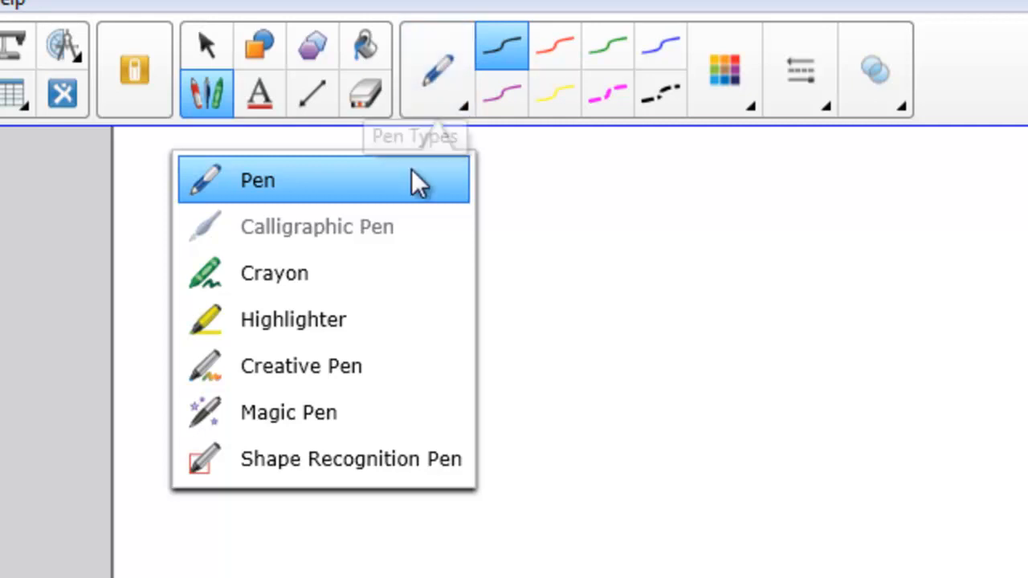
{"action": "left_click", "coordinate": [257, 180]}
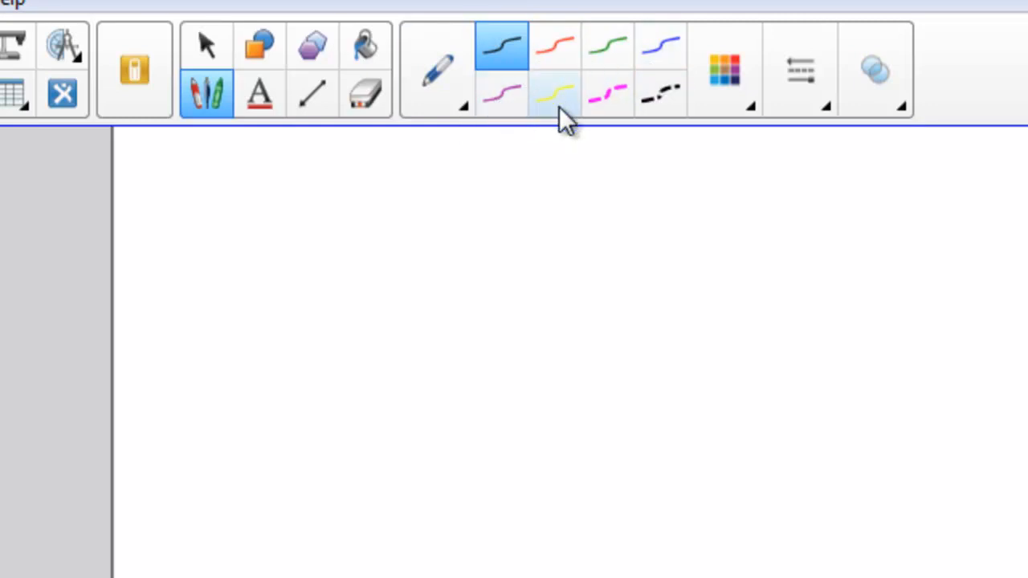
{"action": "mouse_move", "coordinate": [723, 73]}
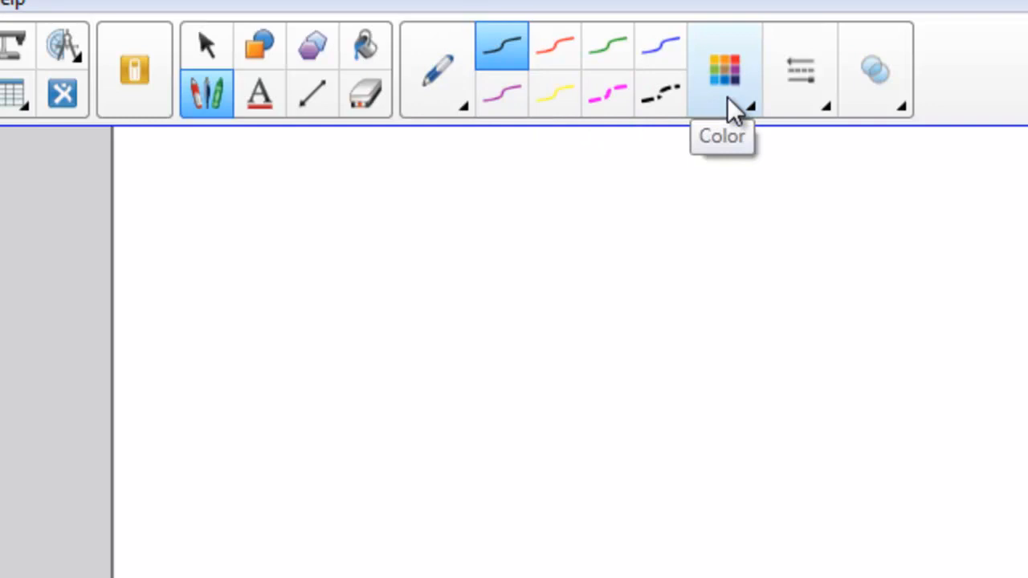
Step: Bring up the full Line Color dialog with custom colour definition expanded
{"action": "left_click", "coordinate": [722, 70]}
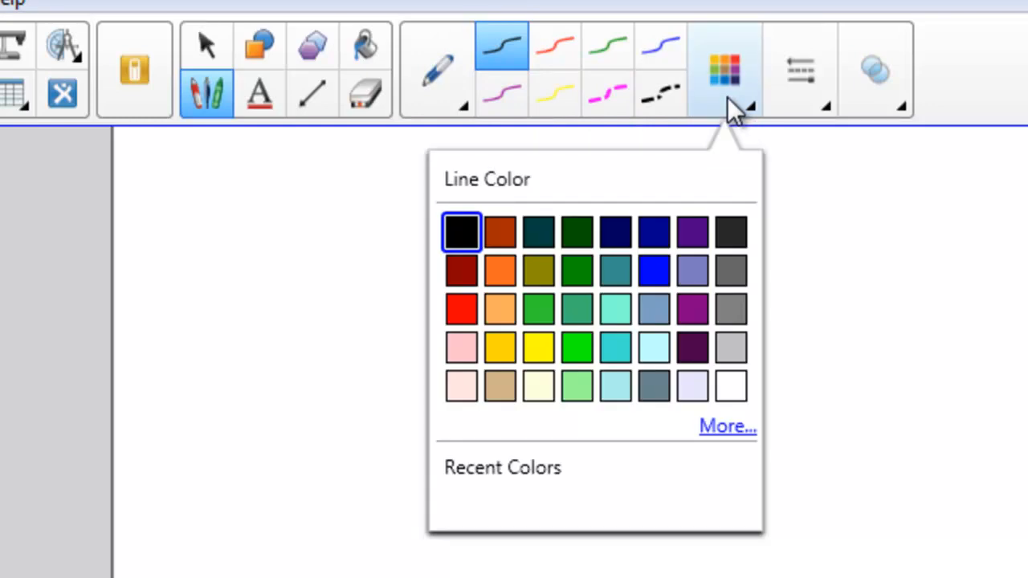
{"action": "mouse_move", "coordinate": [731, 390]}
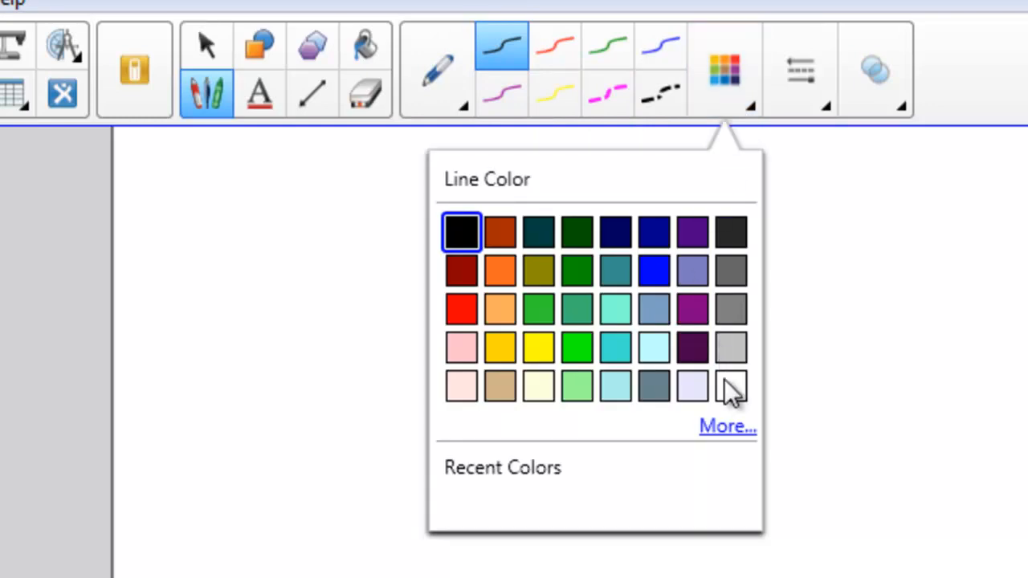
{"action": "left_click", "coordinate": [726, 425]}
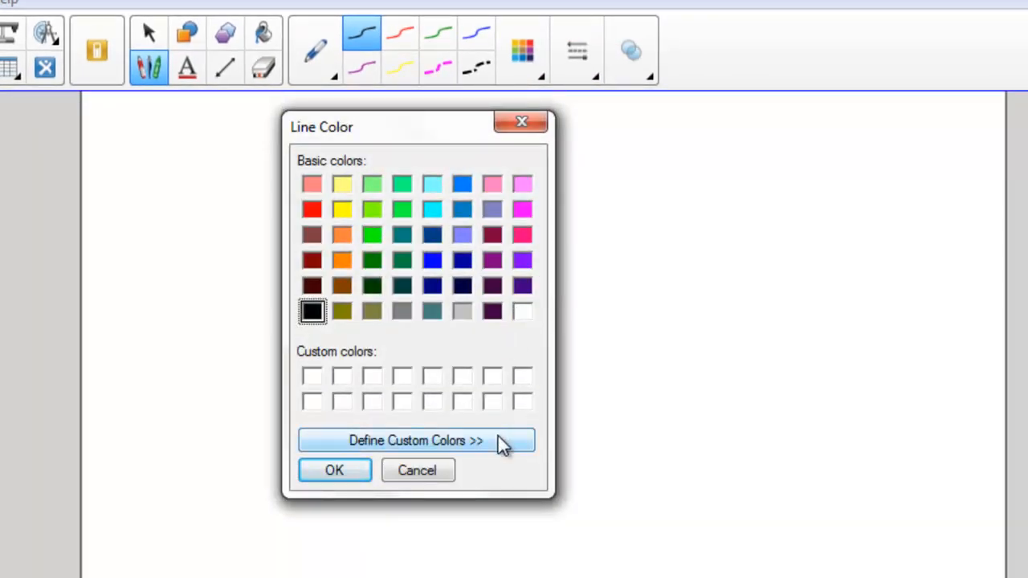
{"action": "left_click", "coordinate": [416, 440]}
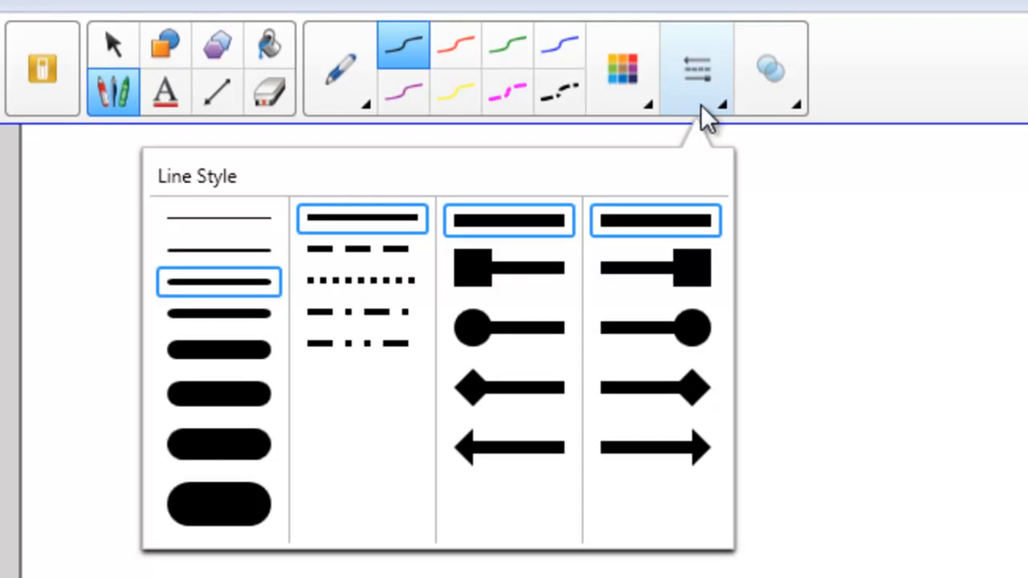
{"action": "mouse_move", "coordinate": [437, 282]}
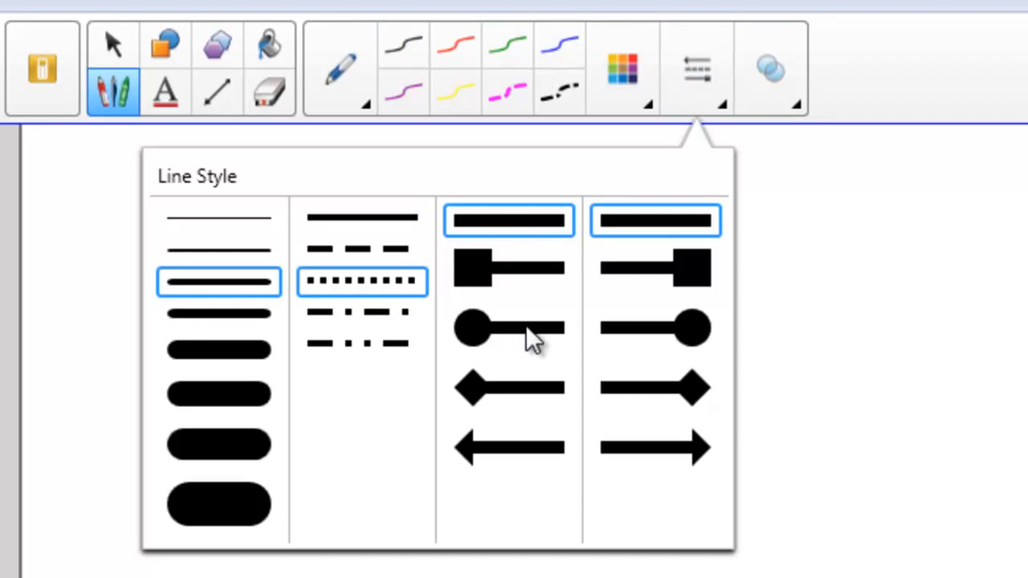
Step: Give the dotted black line a round-dot start cap and return to the page
{"action": "left_click", "coordinate": [508, 327]}
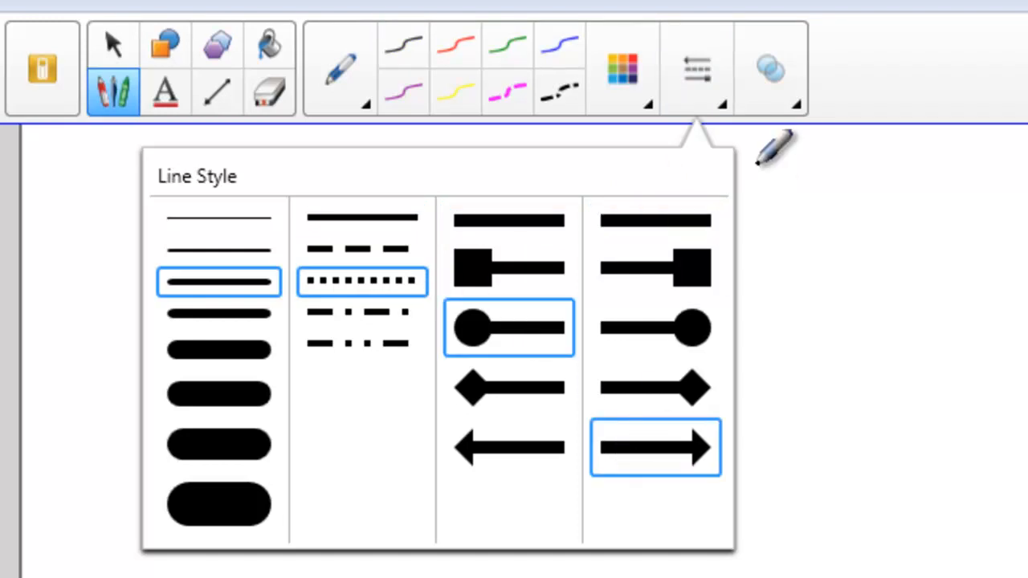
{"action": "left_click", "coordinate": [770, 68]}
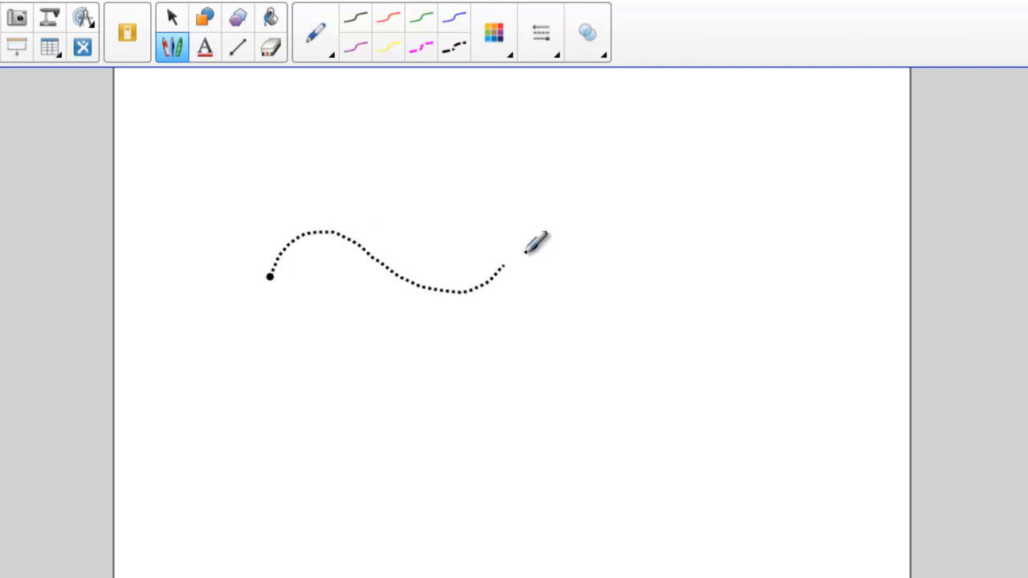
Step: Draw a long dotted black squiggle winding across the upper half of the page
{"action": "left_click_drag", "start_coordinate": [505, 269], "coordinate": [217, 172]}
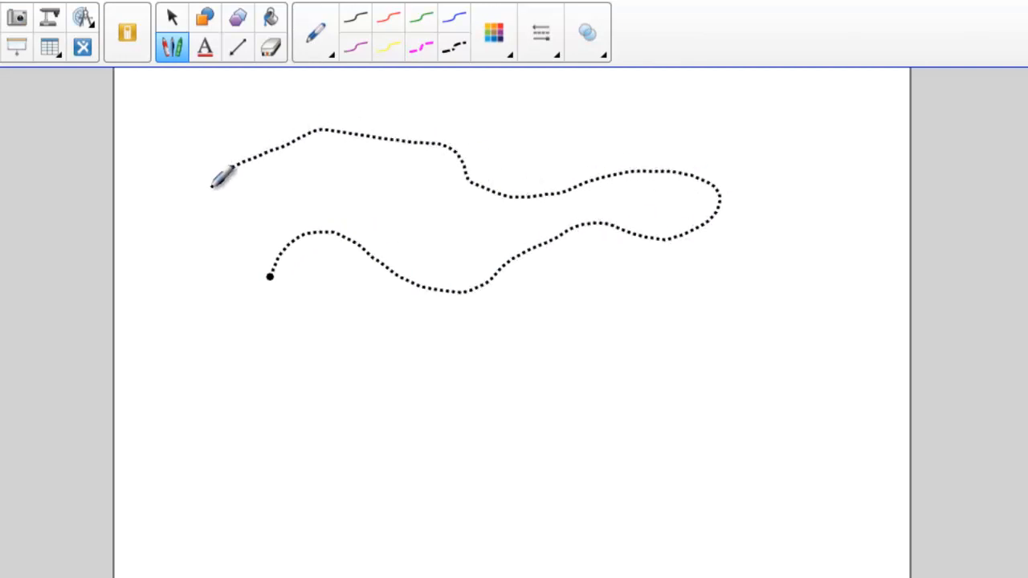
{"action": "left_click_drag", "start_coordinate": [221, 172], "coordinate": [634, 314]}
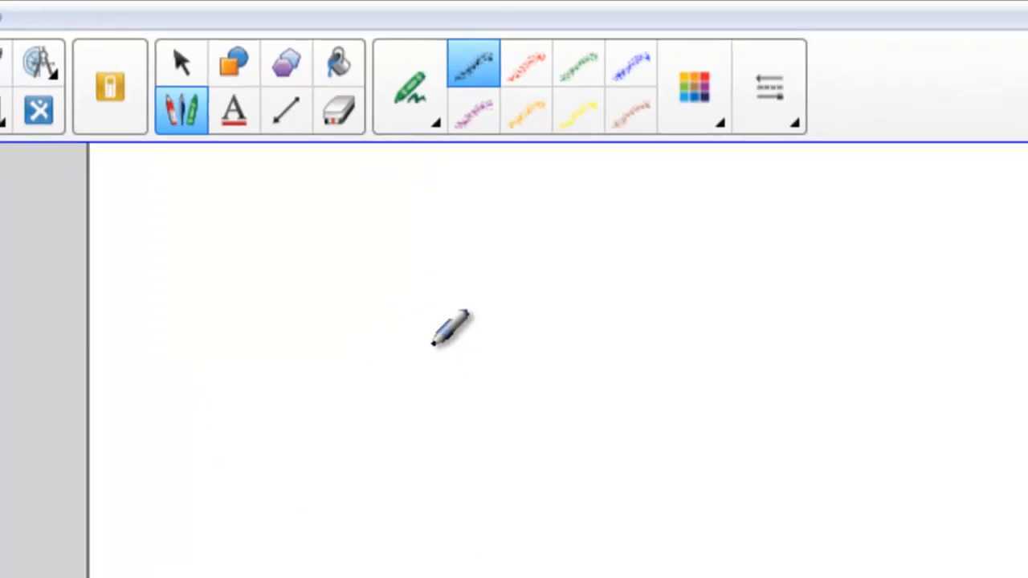
Step: Switch to the Crayon pen and set its line colour to custom magenta (228, 73, 228)
{"action": "left_click", "coordinate": [692, 84]}
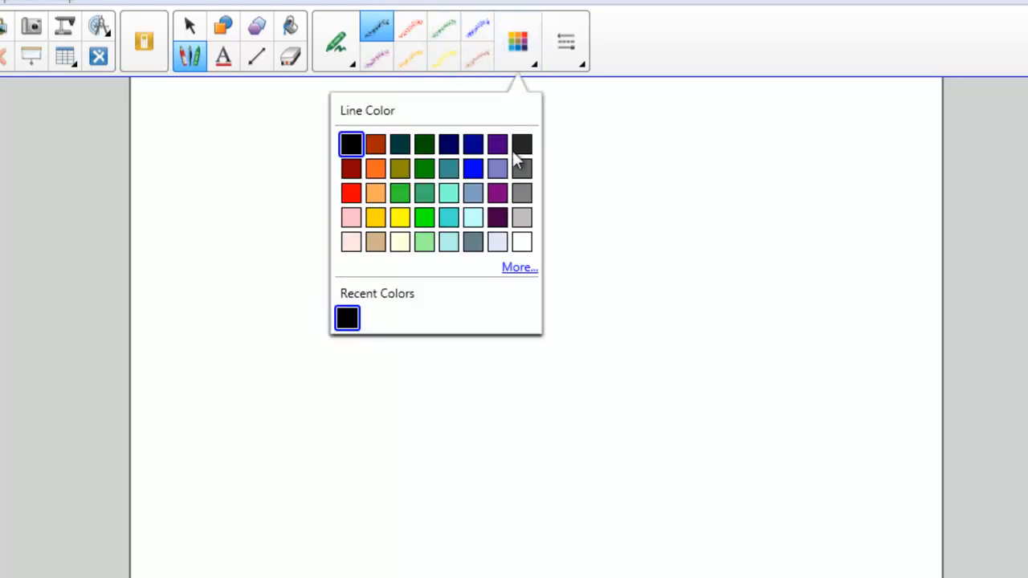
{"action": "left_click", "coordinate": [519, 267]}
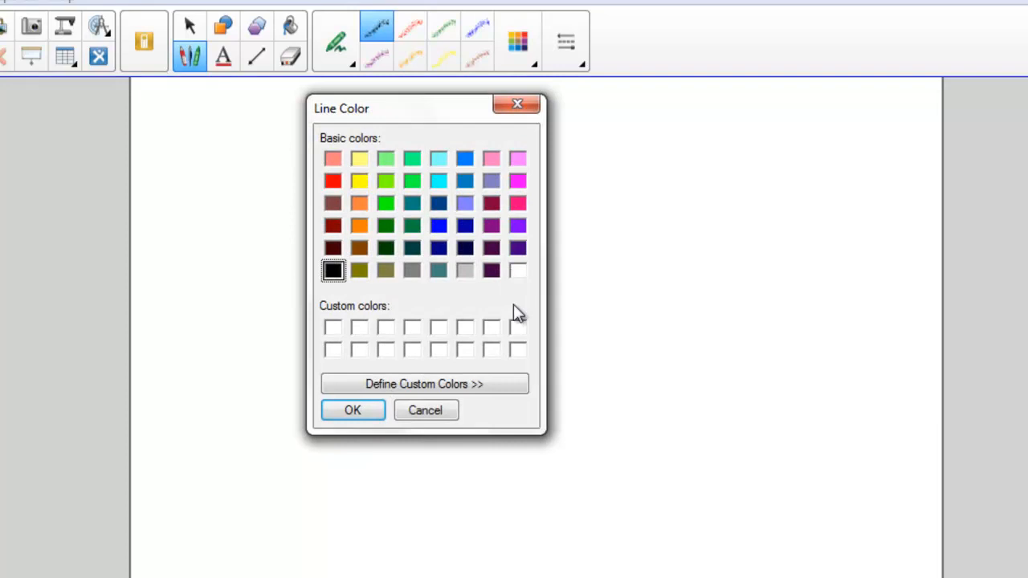
{"action": "left_click", "coordinate": [423, 384]}
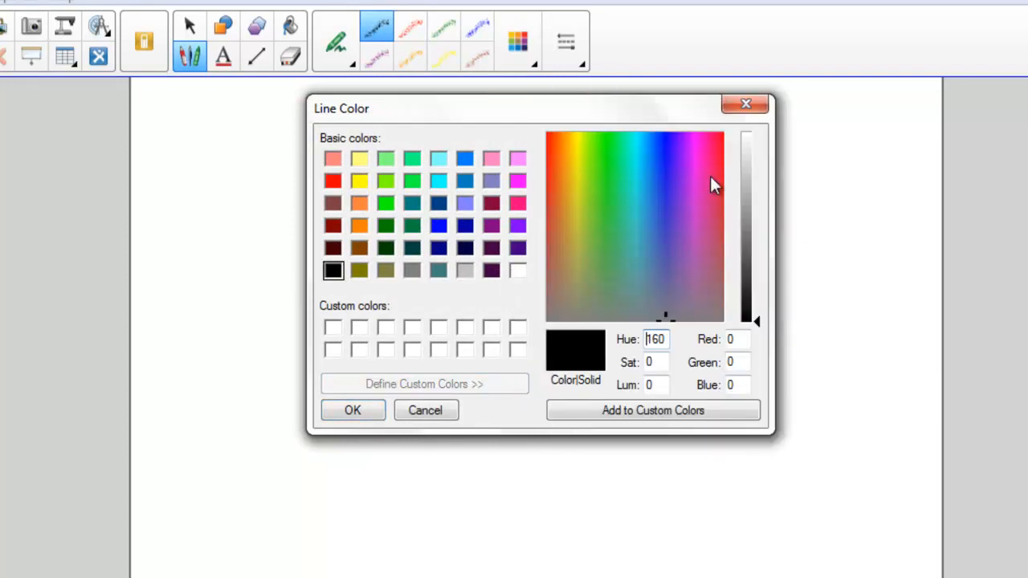
{"action": "left_click", "coordinate": [697, 183]}
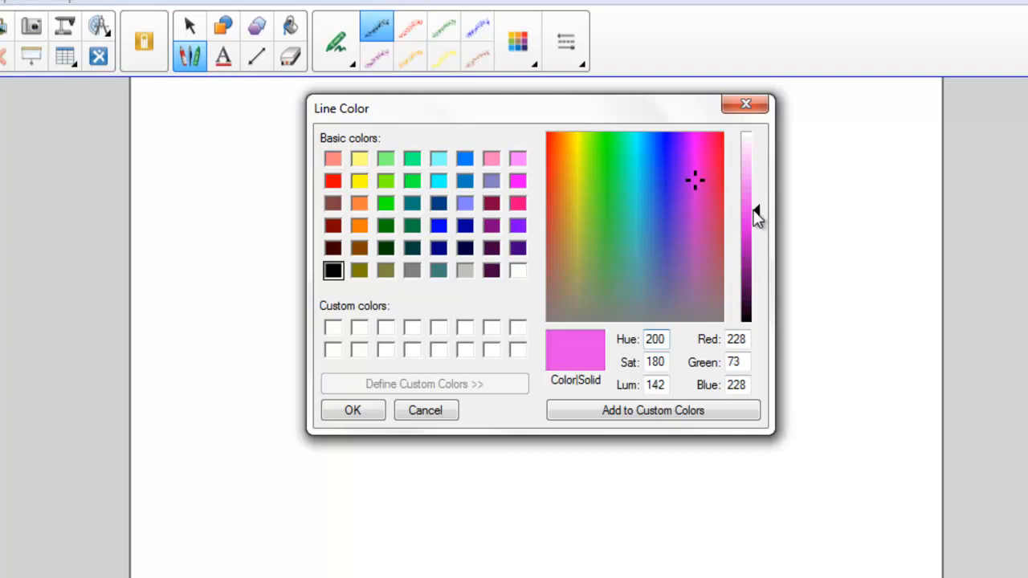
{"action": "left_click", "coordinate": [352, 411]}
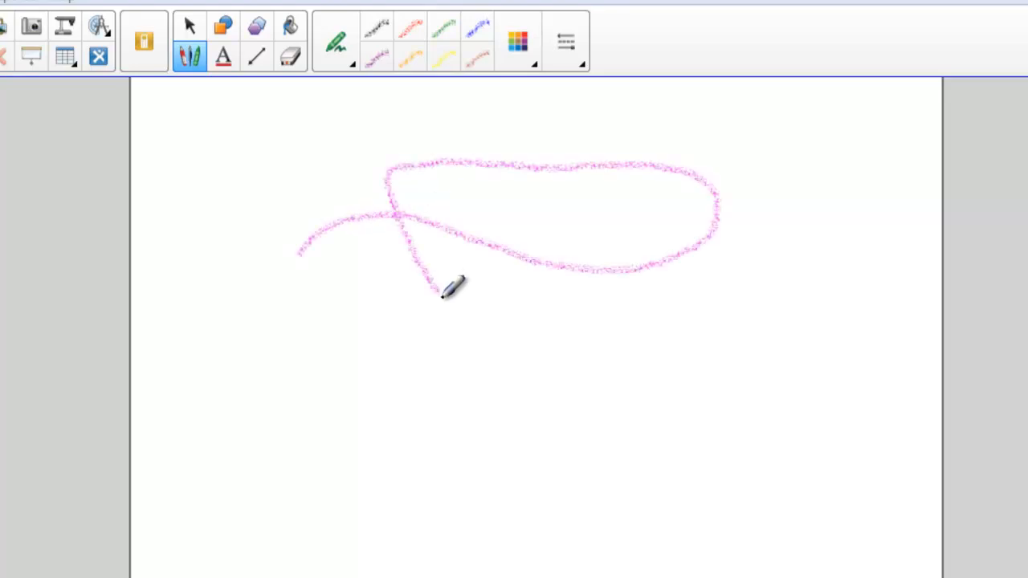
Step: Draw a pink crayon loop ending in a dense shaded pink patch beneath it
{"action": "left_click_drag", "start_coordinate": [445, 289], "coordinate": [522, 325]}
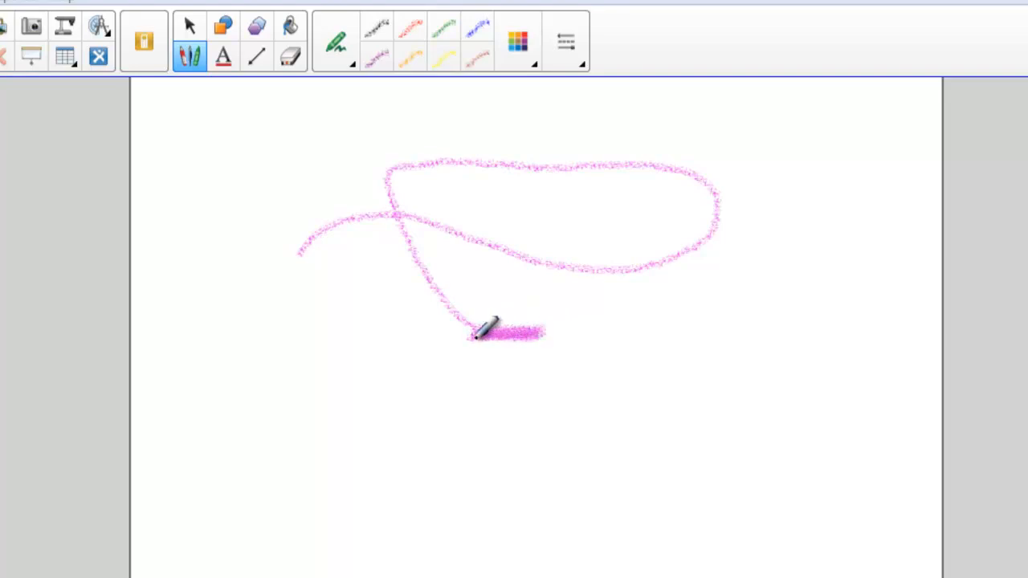
{"action": "left_click_drag", "start_coordinate": [477, 331], "coordinate": [526, 327]}
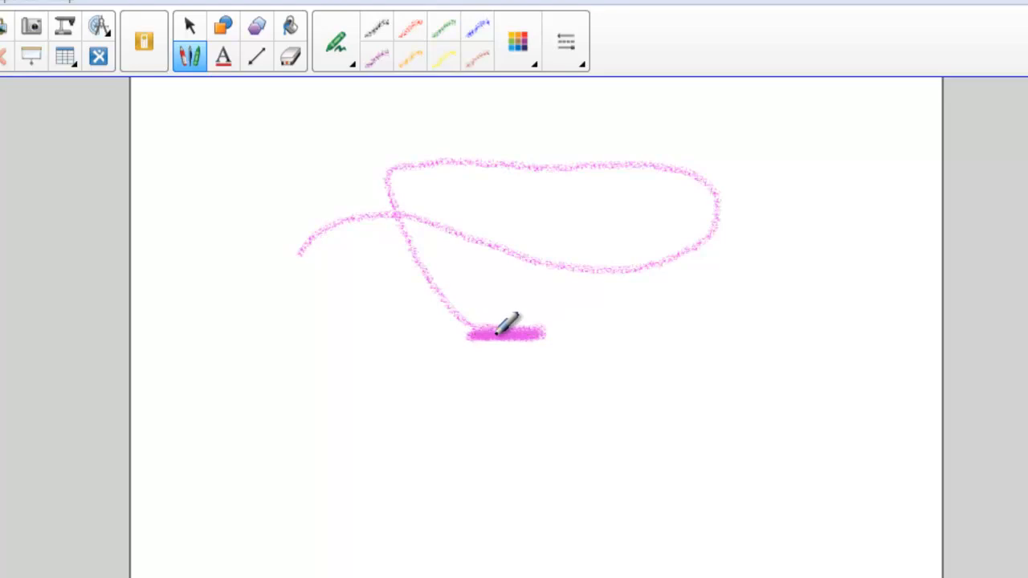
{"action": "left_click_drag", "start_coordinate": [490, 331], "coordinate": [551, 332]}
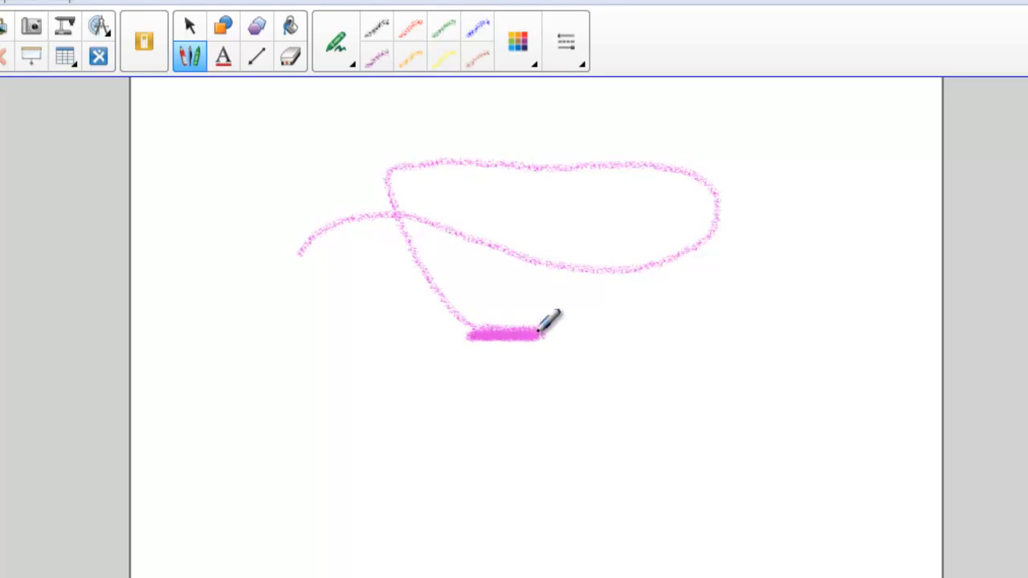
Step: Add more pink crayon zigzag scribbles beside the bowl shape
{"action": "left_click", "coordinate": [565, 41]}
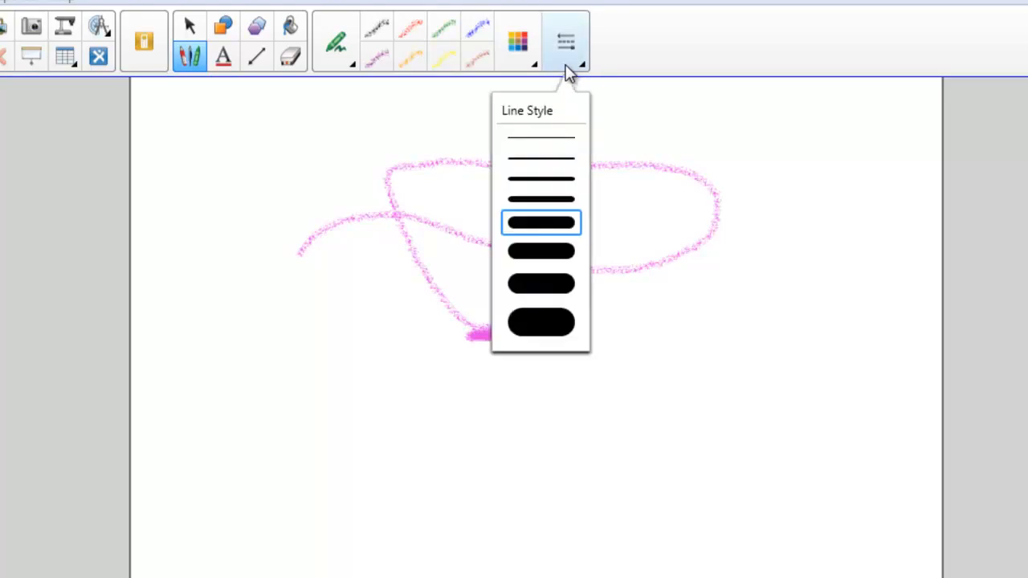
{"action": "mouse_move", "coordinate": [566, 143]}
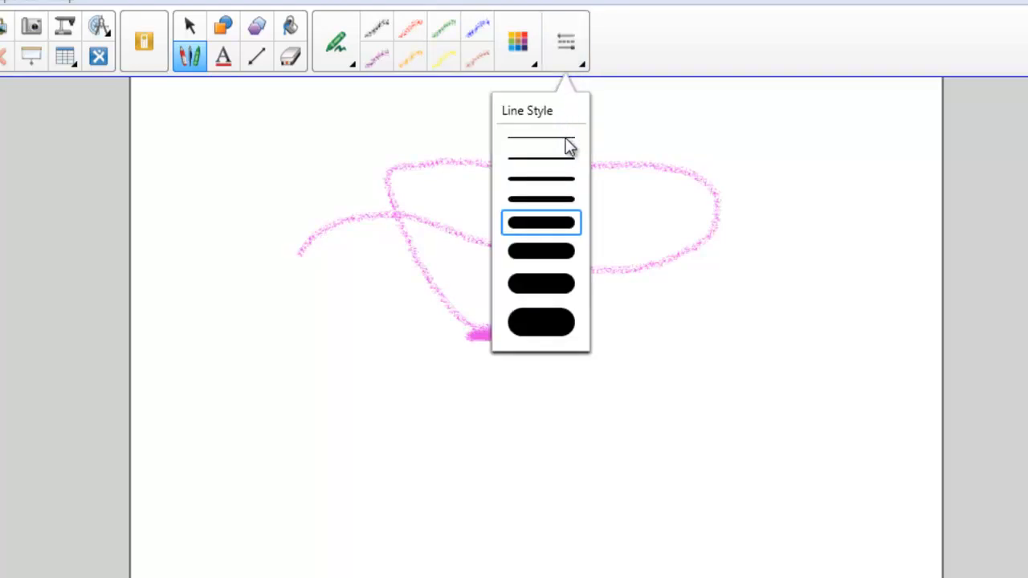
{"action": "mouse_move", "coordinate": [550, 325]}
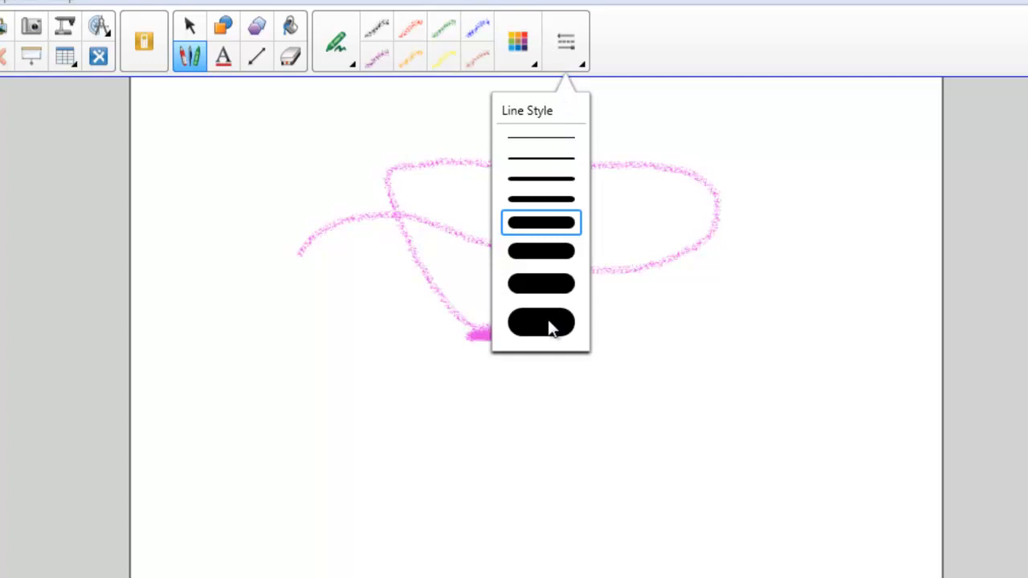
{"action": "left_click", "coordinate": [541, 322]}
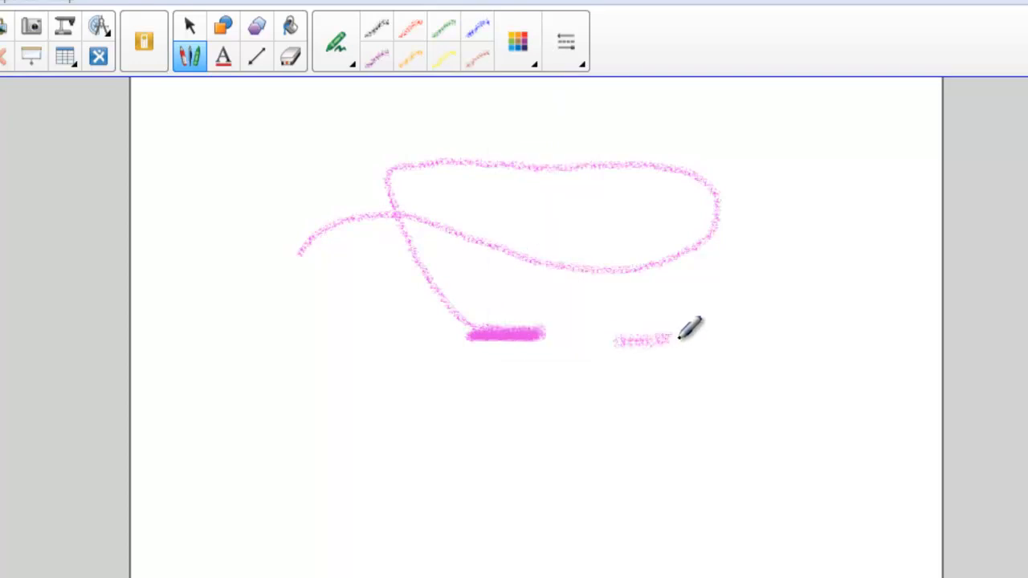
{"action": "left_click_drag", "start_coordinate": [686, 334], "coordinate": [751, 209]}
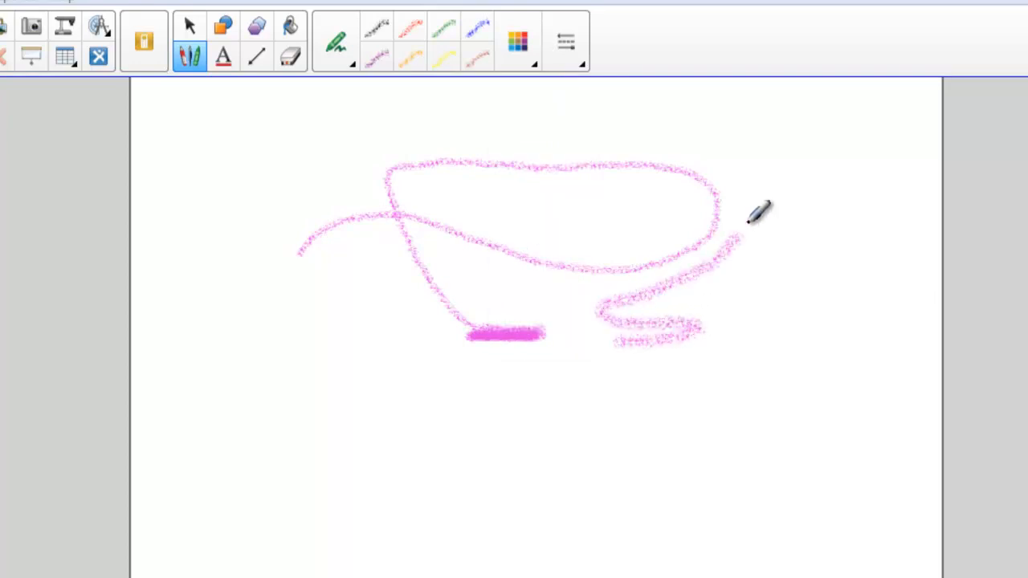
{"action": "left_click_drag", "start_coordinate": [739, 209], "coordinate": [454, 116]}
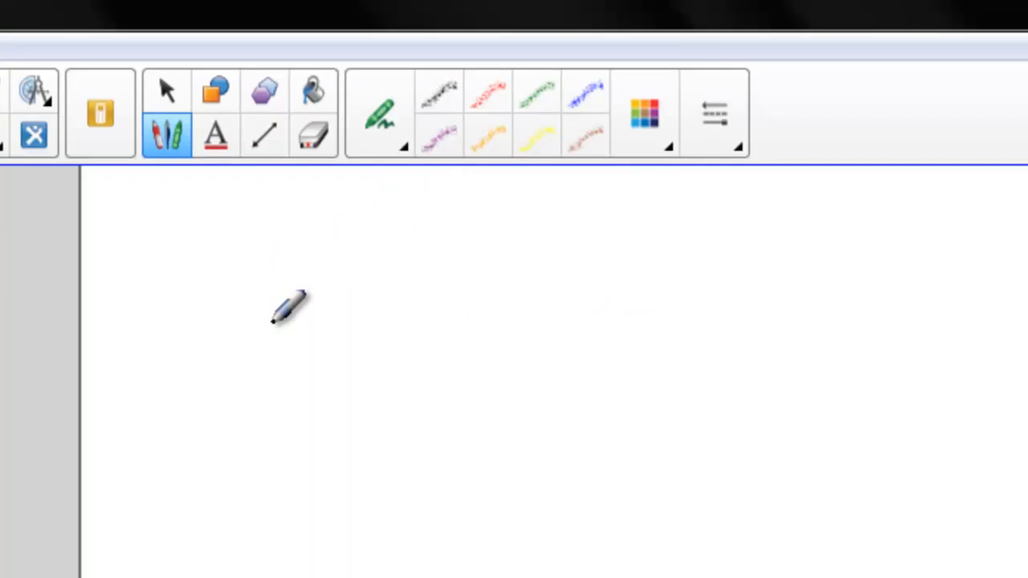
Step: Switch to the Shapes tool and choose the heart shape
{"action": "left_click", "coordinate": [215, 90]}
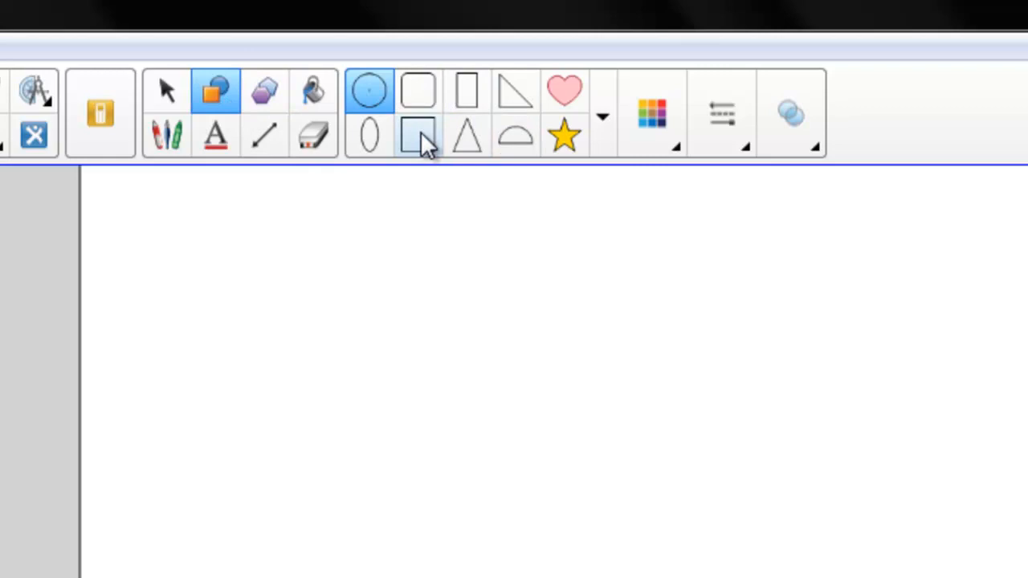
{"action": "mouse_move", "coordinate": [566, 97]}
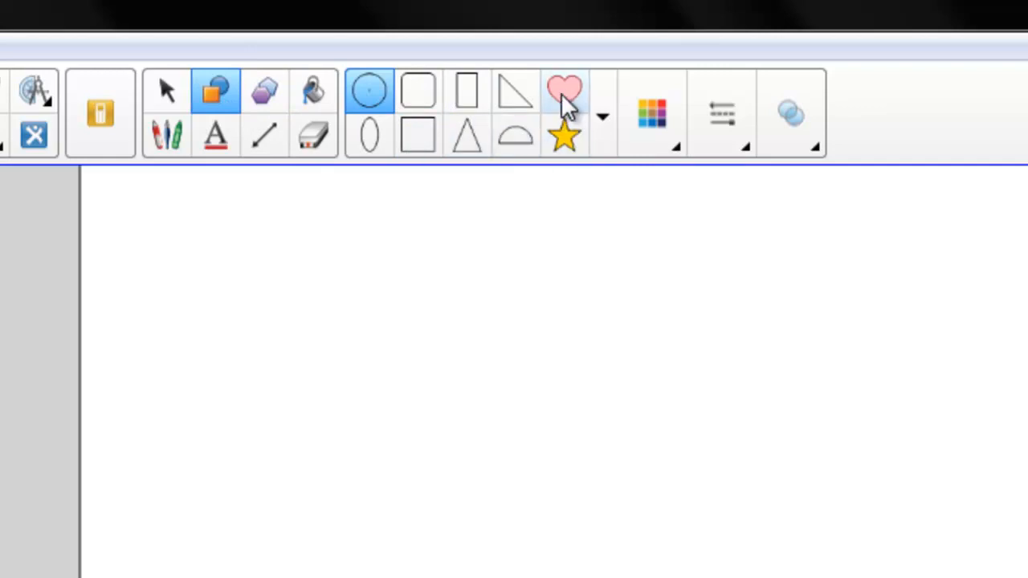
{"action": "left_click", "coordinate": [601, 117]}
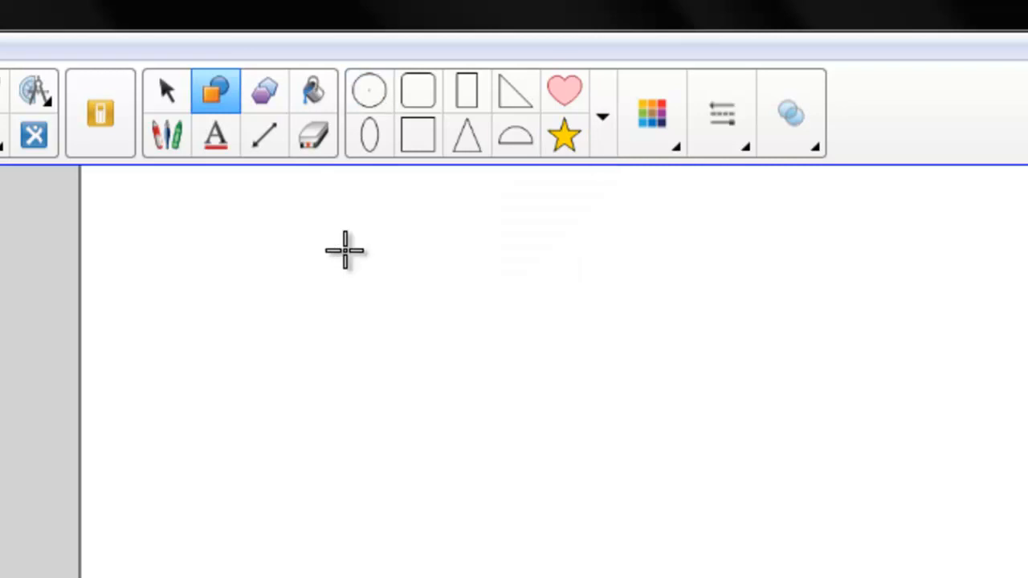
{"action": "mouse_move", "coordinate": [651, 113]}
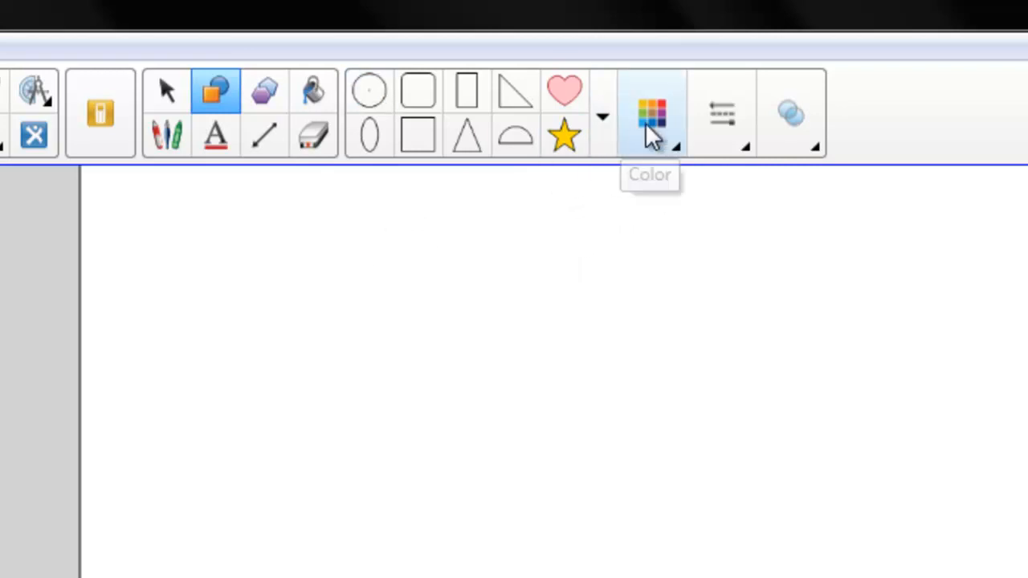
{"action": "left_click", "coordinate": [651, 113]}
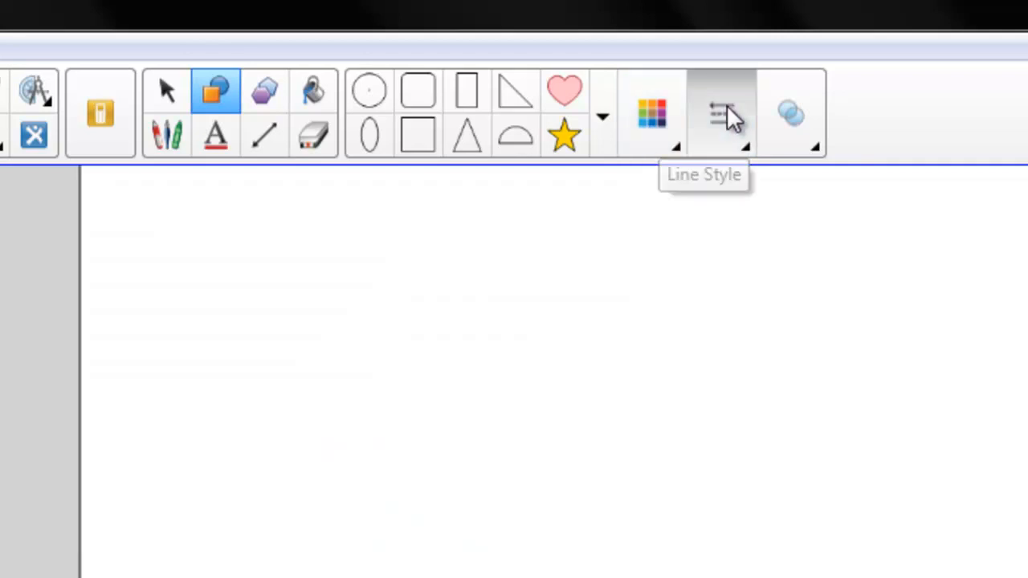
{"action": "left_click", "coordinate": [721, 112]}
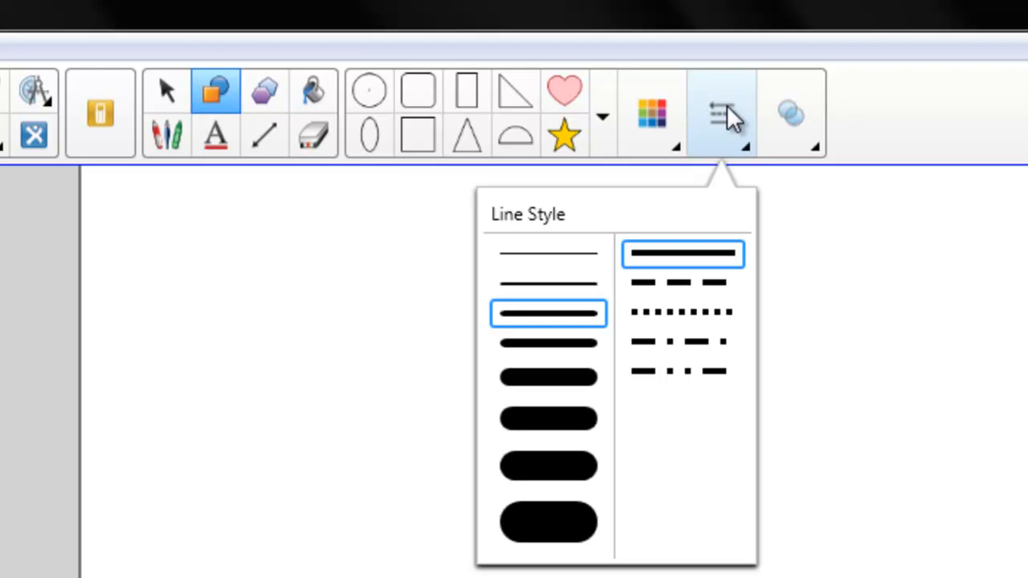
{"action": "left_click", "coordinate": [720, 113]}
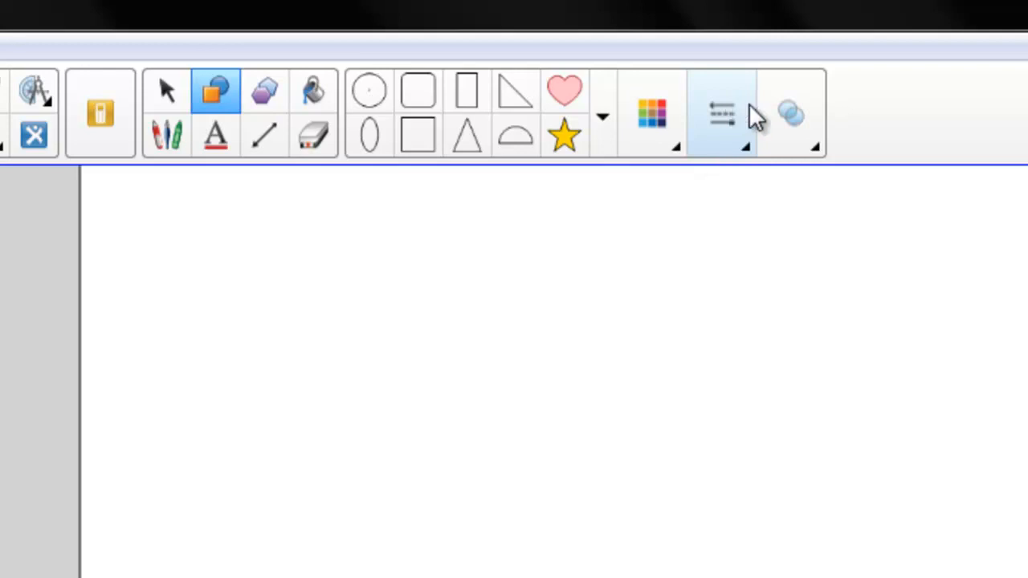
{"action": "left_click", "coordinate": [790, 113]}
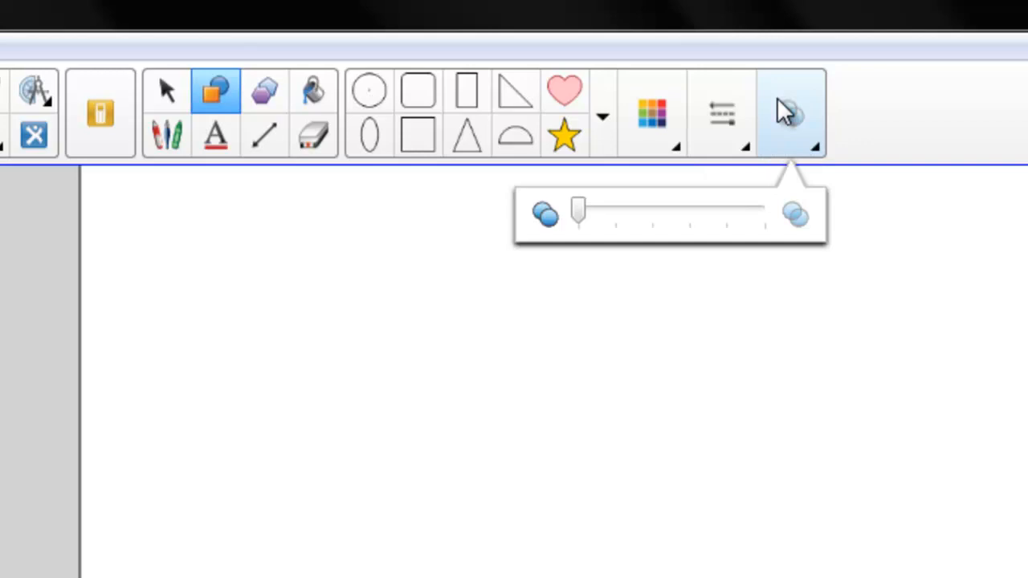
{"action": "left_click", "coordinate": [791, 112]}
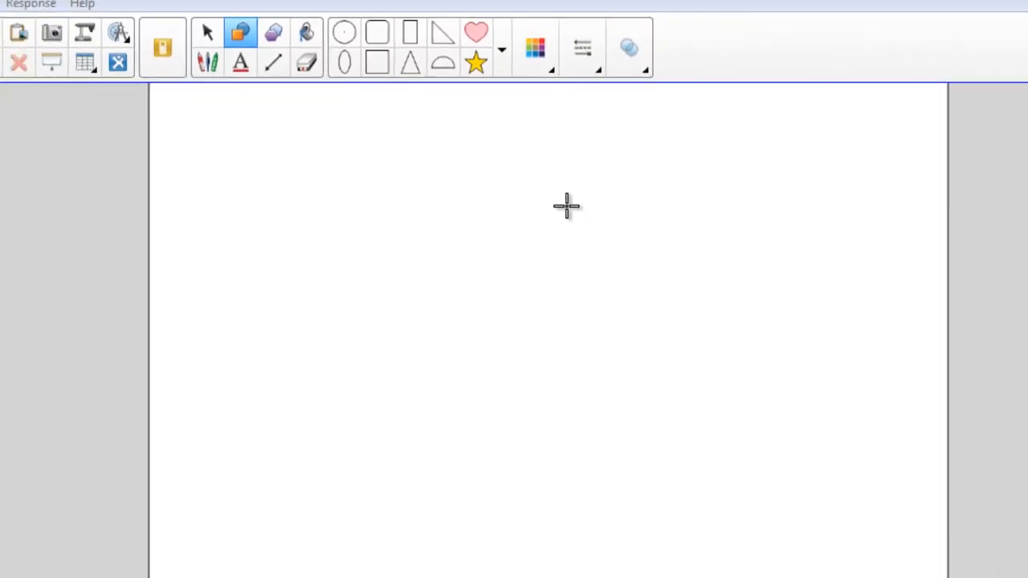
Step: Draw a large black-outlined pentagon on the right of the page
{"action": "left_click_drag", "start_coordinate": [566, 205], "coordinate": [626, 253]}
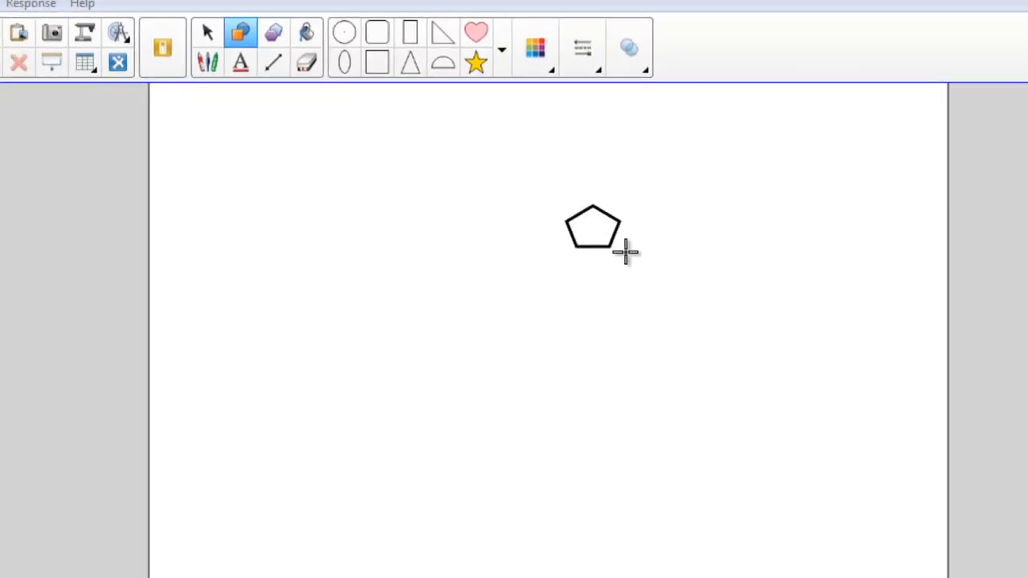
{"action": "left_click_drag", "start_coordinate": [626, 253], "coordinate": [819, 441]}
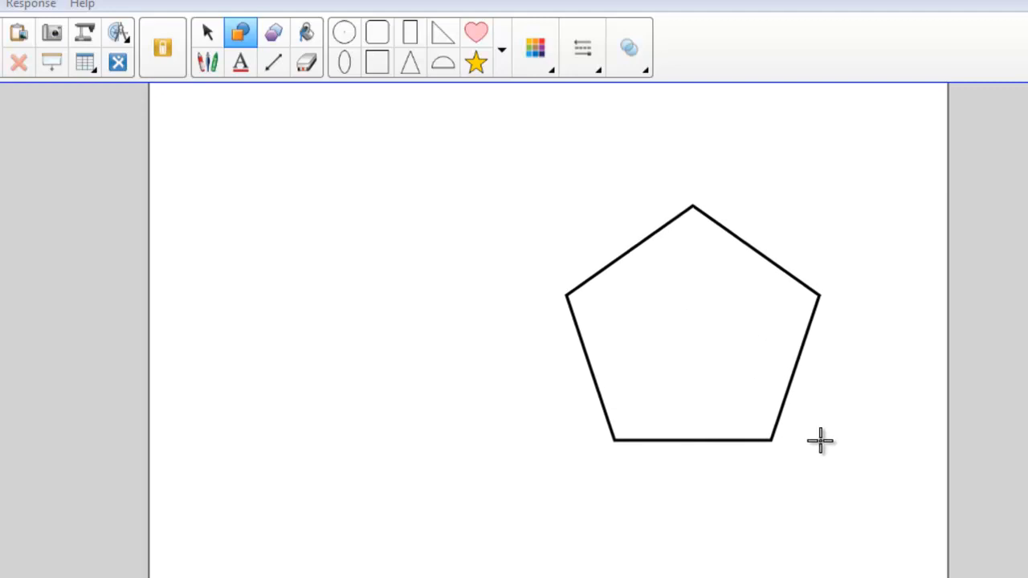
{"action": "mouse_move", "coordinate": [821, 436]}
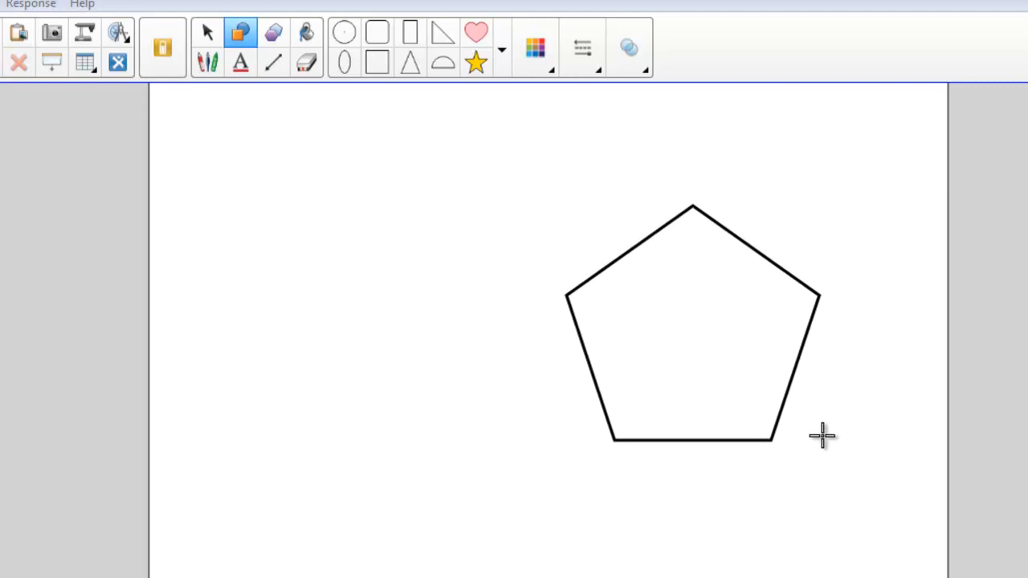
{"action": "mouse_move", "coordinate": [514, 213]}
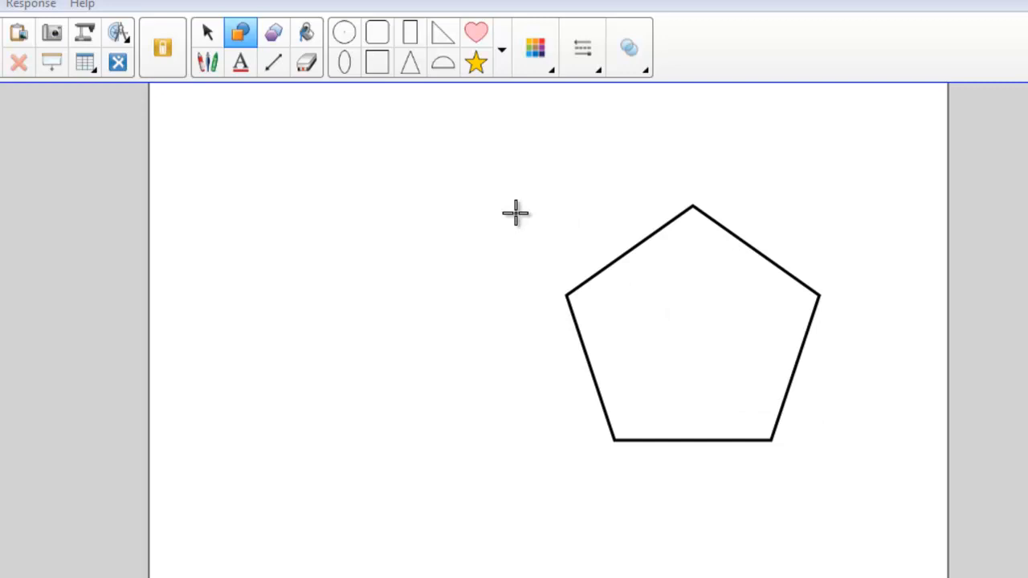
{"action": "mouse_move", "coordinate": [453, 199]}
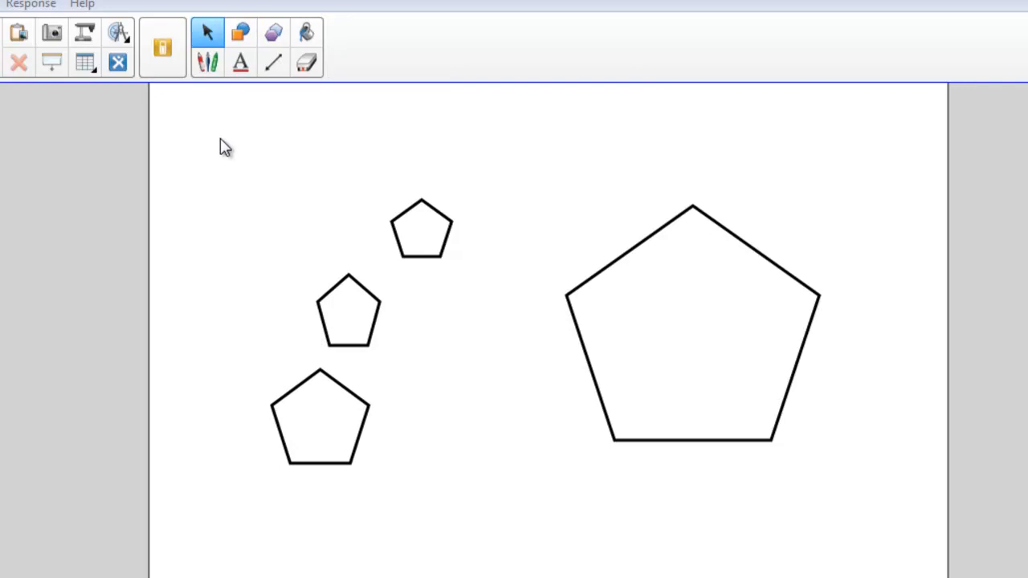
Step: Select the three small pentagons together and delete them
{"action": "left_click_drag", "start_coordinate": [225, 146], "coordinate": [514, 496]}
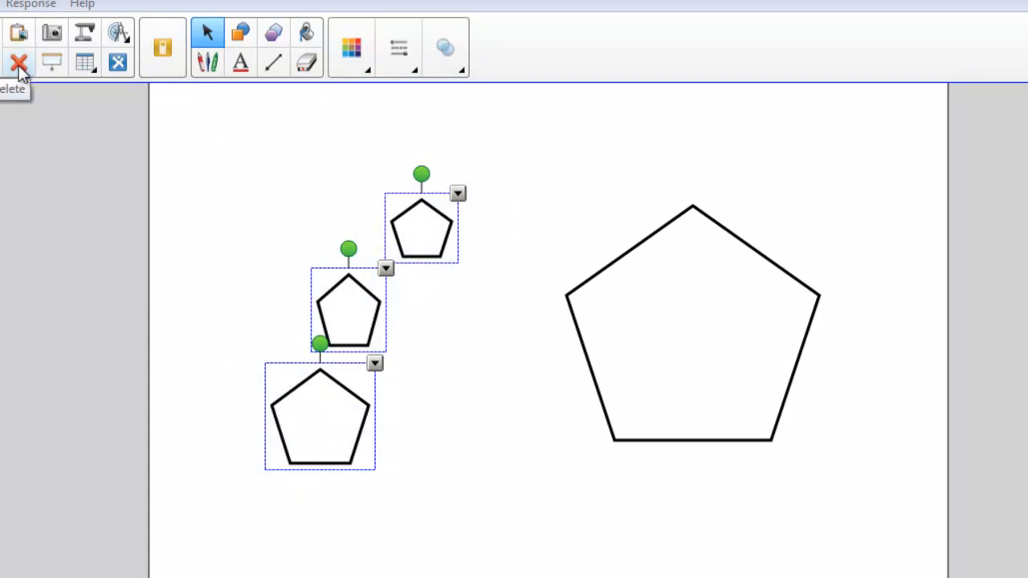
{"action": "left_click", "coordinate": [19, 63]}
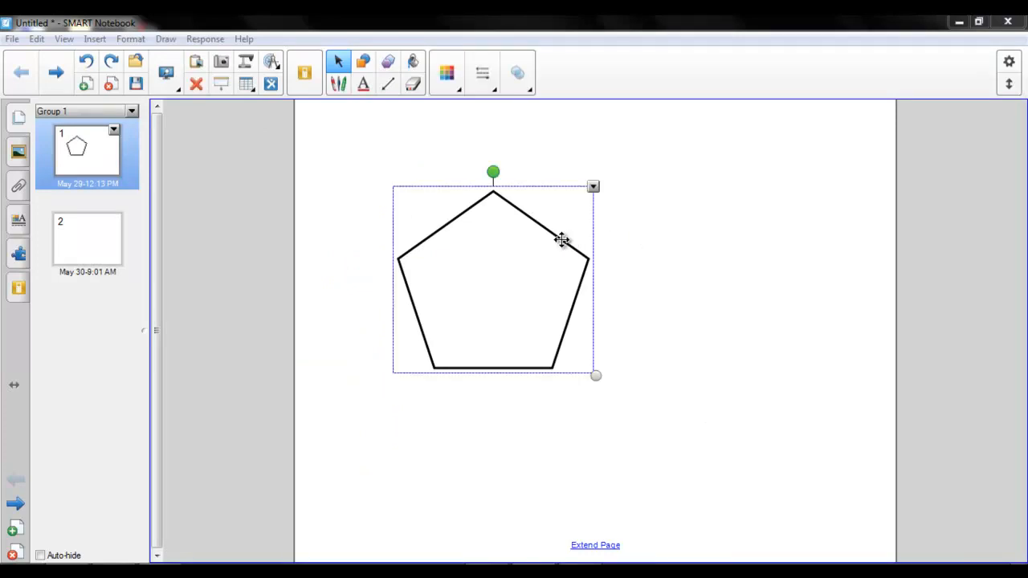
{"action": "left_click", "coordinate": [593, 186]}
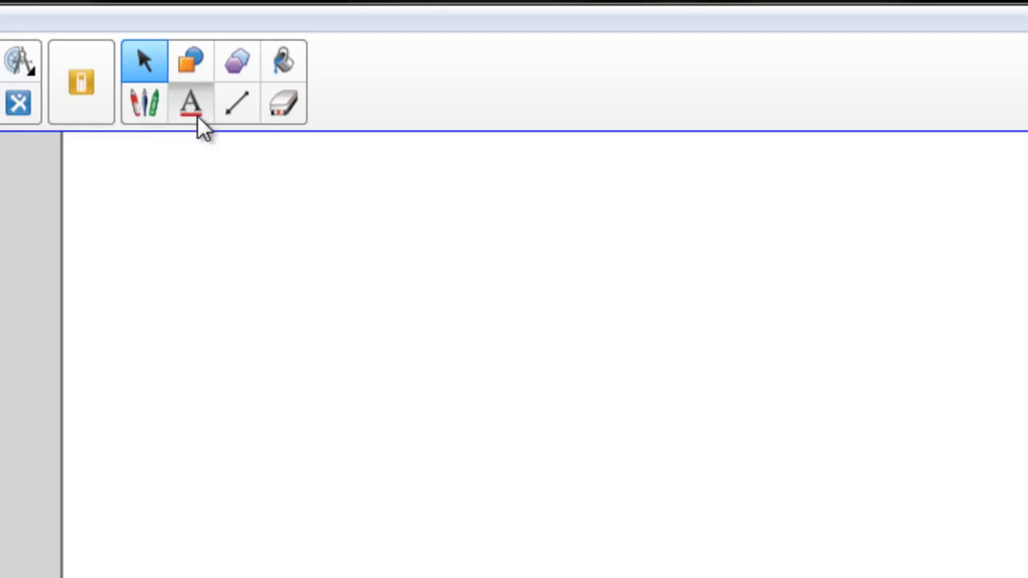
Step: Activate the Text tool and review More Text Options and the font list, keeping Arial 16
{"action": "left_click", "coordinate": [191, 102]}
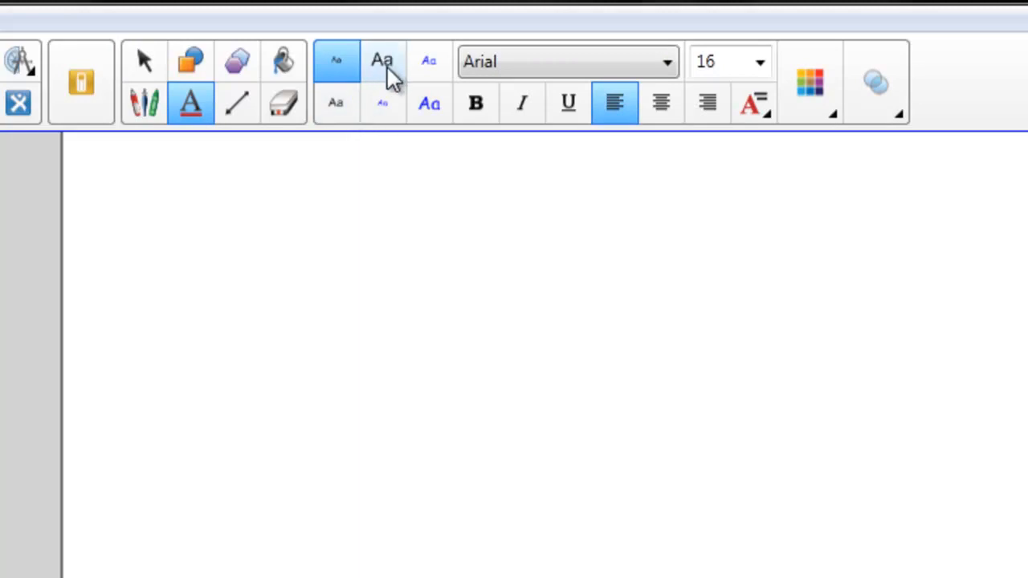
{"action": "mouse_move", "coordinate": [429, 64]}
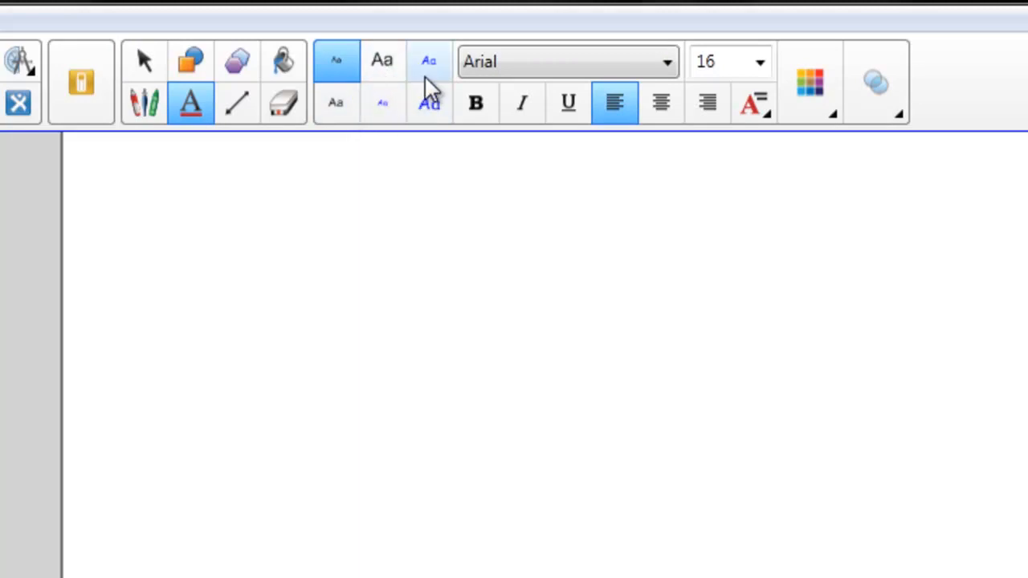
{"action": "mouse_move", "coordinate": [476, 103]}
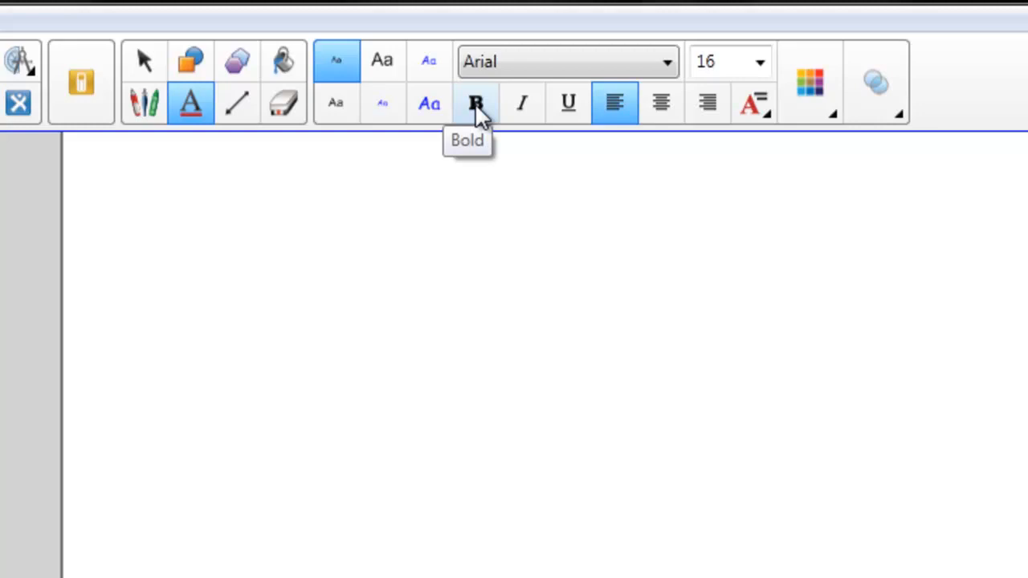
{"action": "mouse_move", "coordinate": [522, 105]}
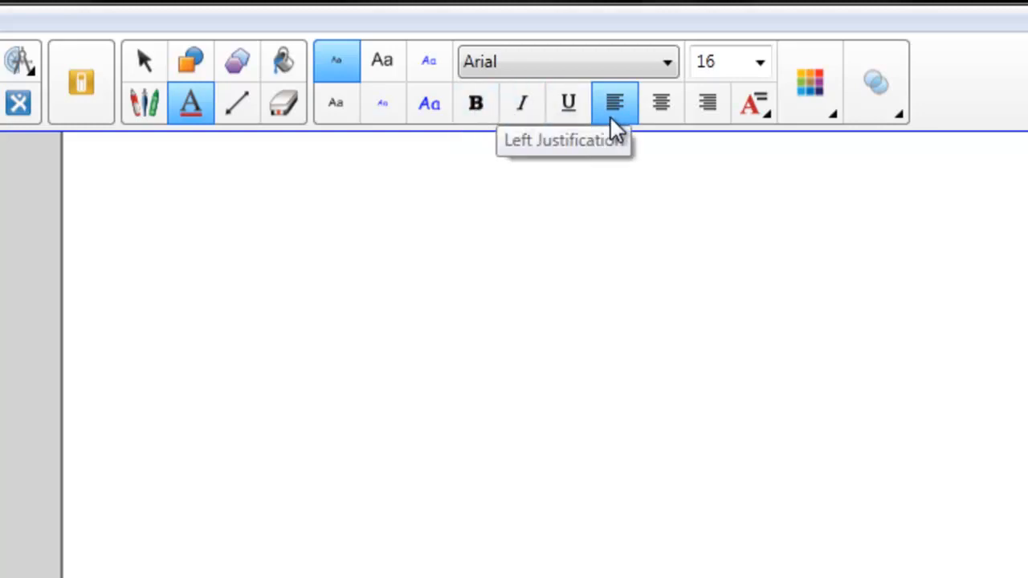
{"action": "mouse_move", "coordinate": [660, 105]}
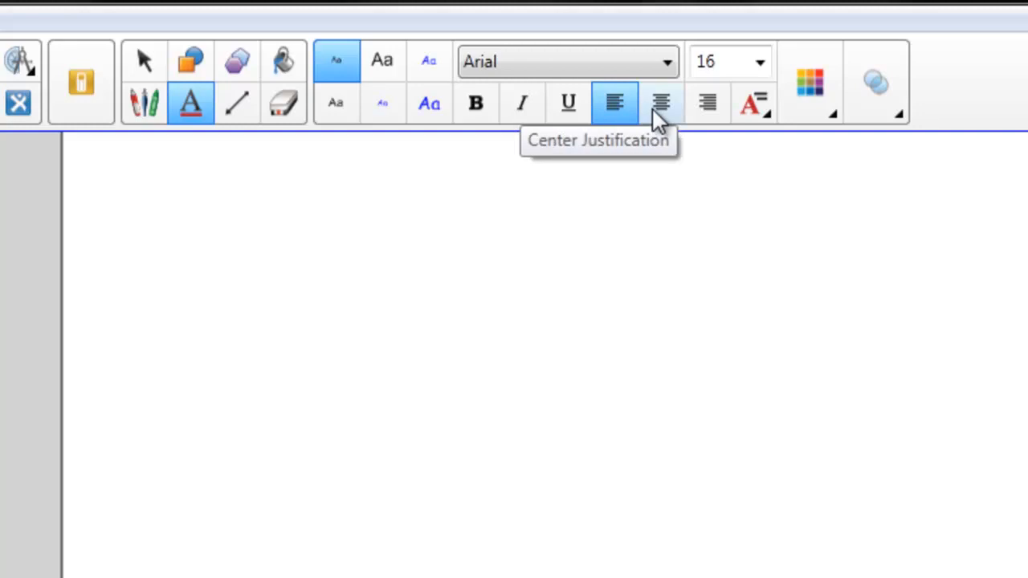
{"action": "mouse_move", "coordinate": [753, 103]}
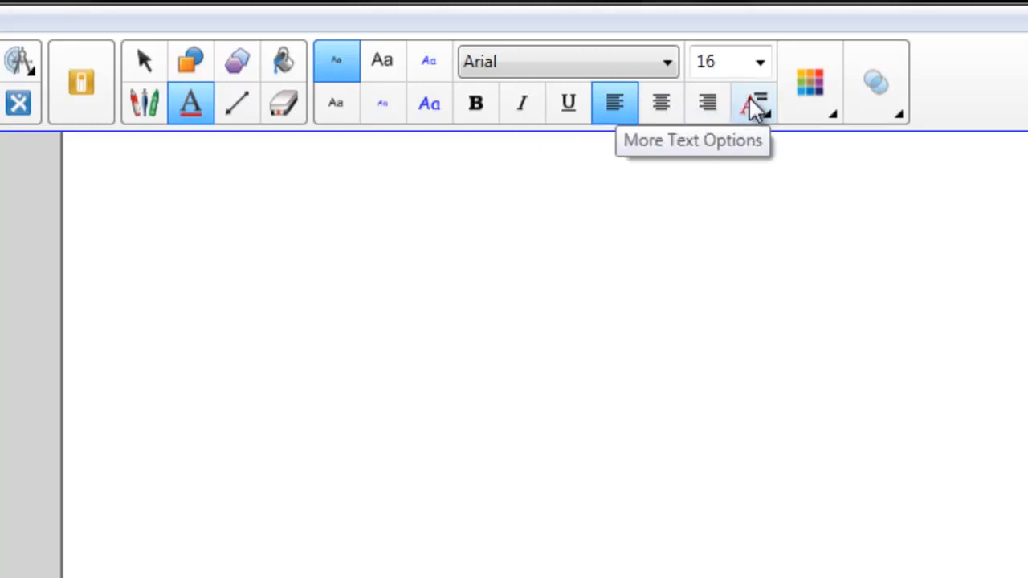
{"action": "left_click", "coordinate": [753, 103]}
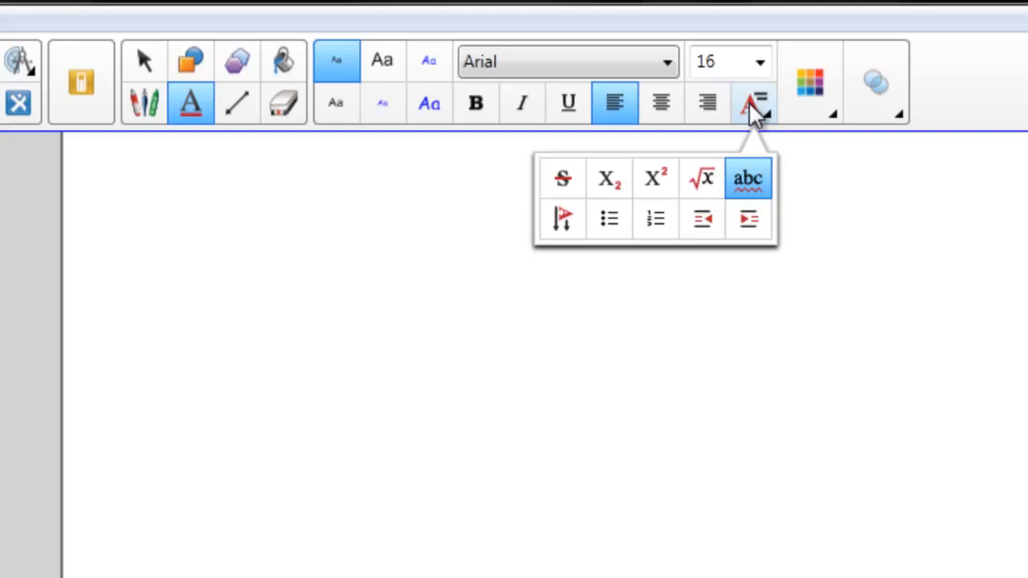
{"action": "mouse_move", "coordinate": [743, 117]}
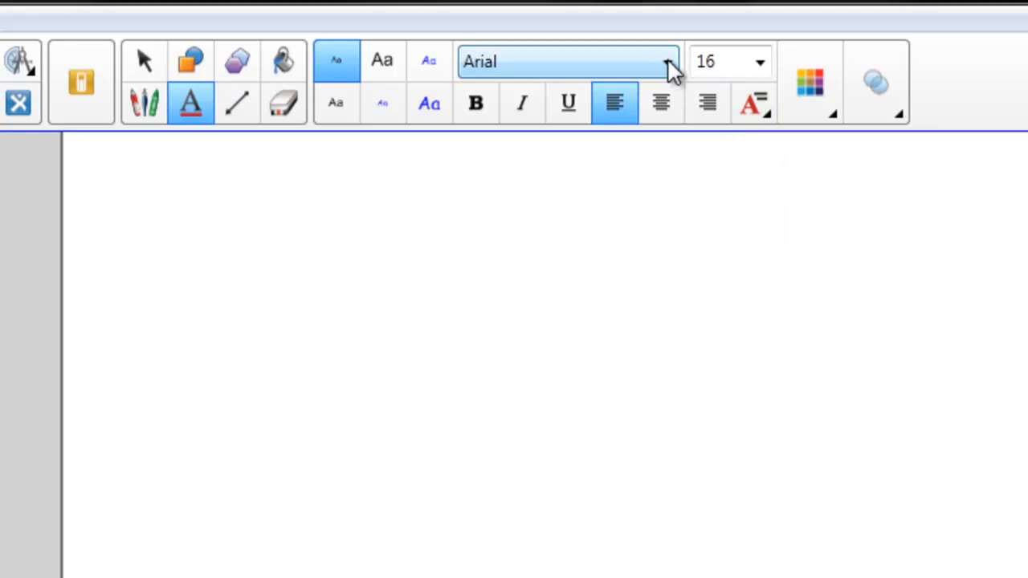
{"action": "left_click", "coordinate": [671, 62]}
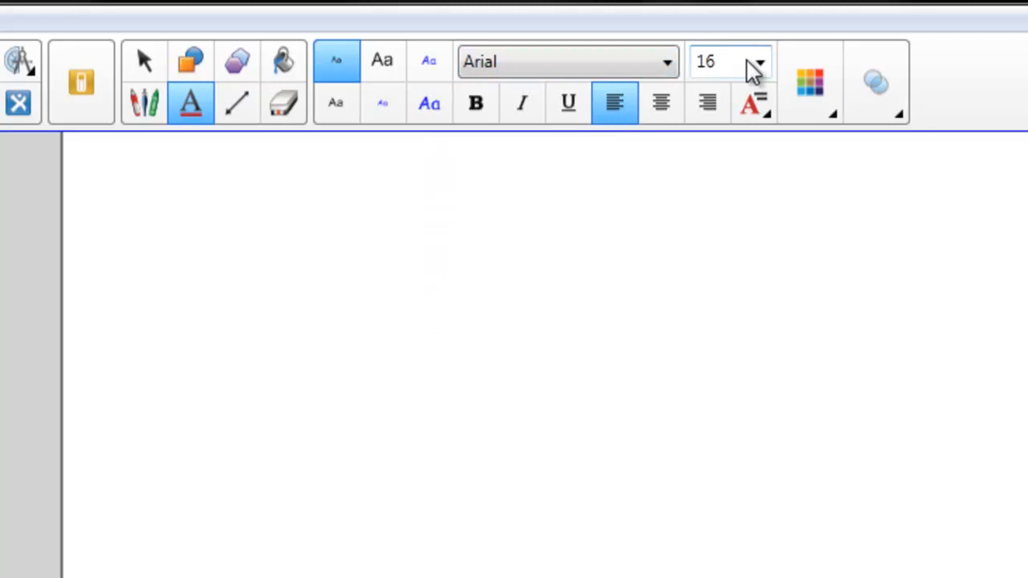
{"action": "mouse_move", "coordinate": [809, 84]}
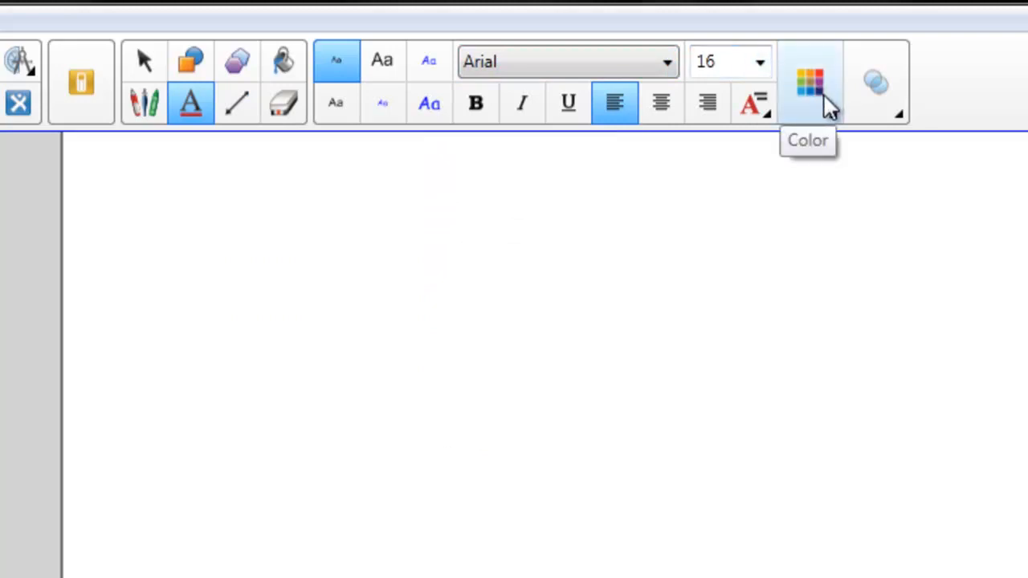
Step: Check the text colour palette and keep black for the new text box
{"action": "left_click", "coordinate": [808, 83]}
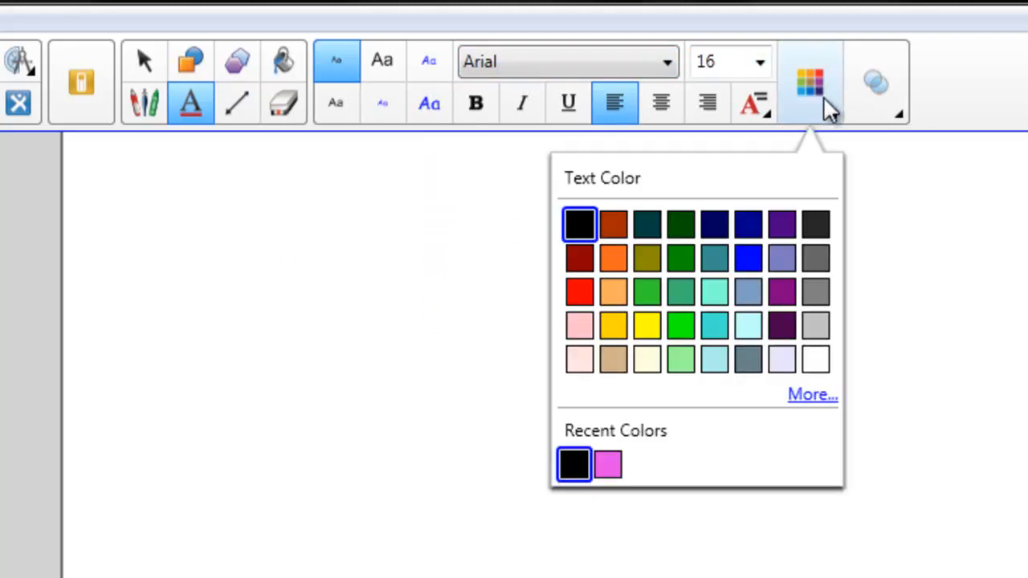
{"action": "left_click", "coordinate": [875, 83]}
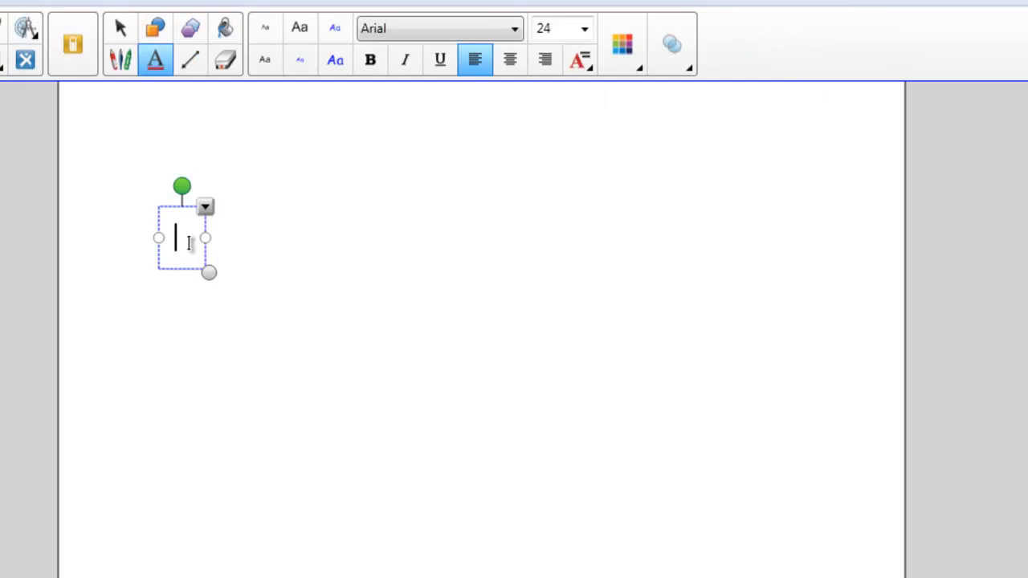
Step: Enter 'SMART Notebook 11' into the text box in 24-point Arial
{"action": "type", "text": "SMART Note"}
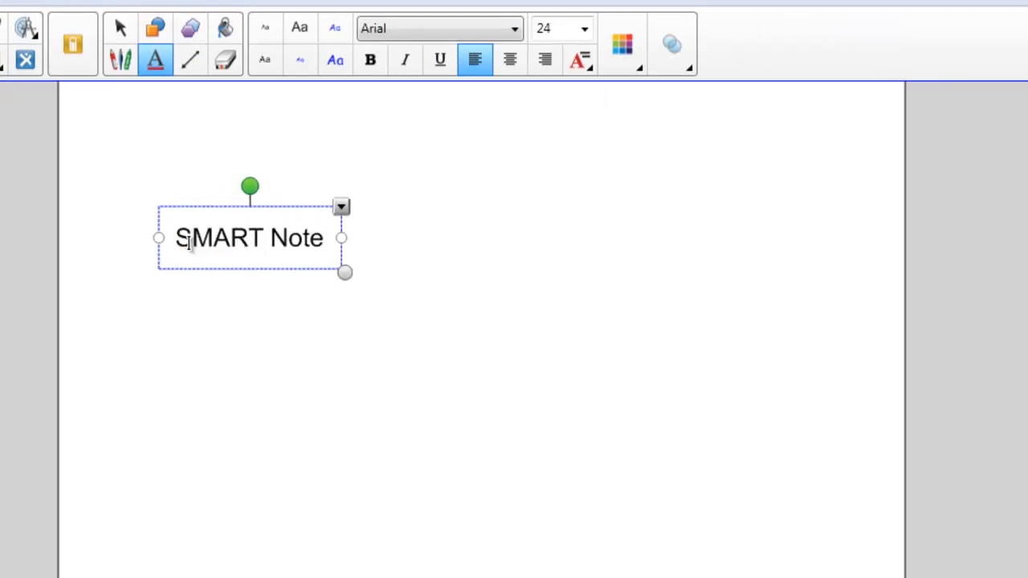
{"action": "type", "text": "book 11"}
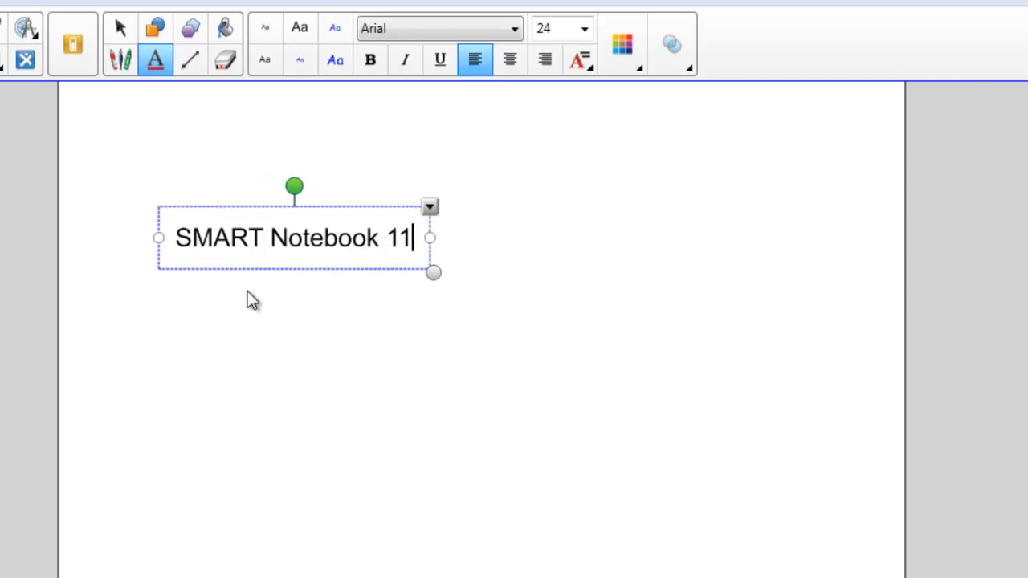
{"action": "mouse_move", "coordinate": [312, 310]}
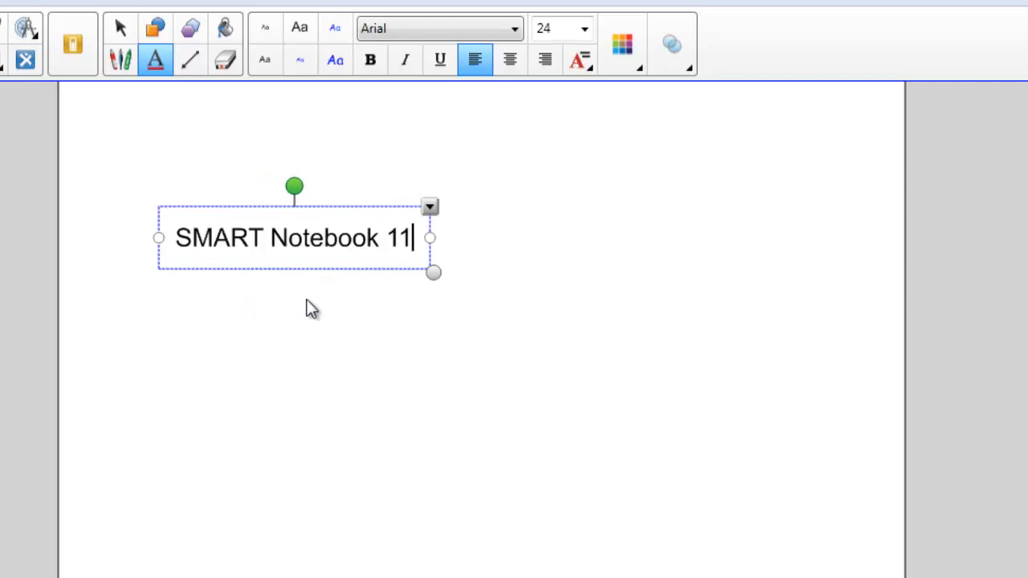
{"action": "mouse_move", "coordinate": [434, 273]}
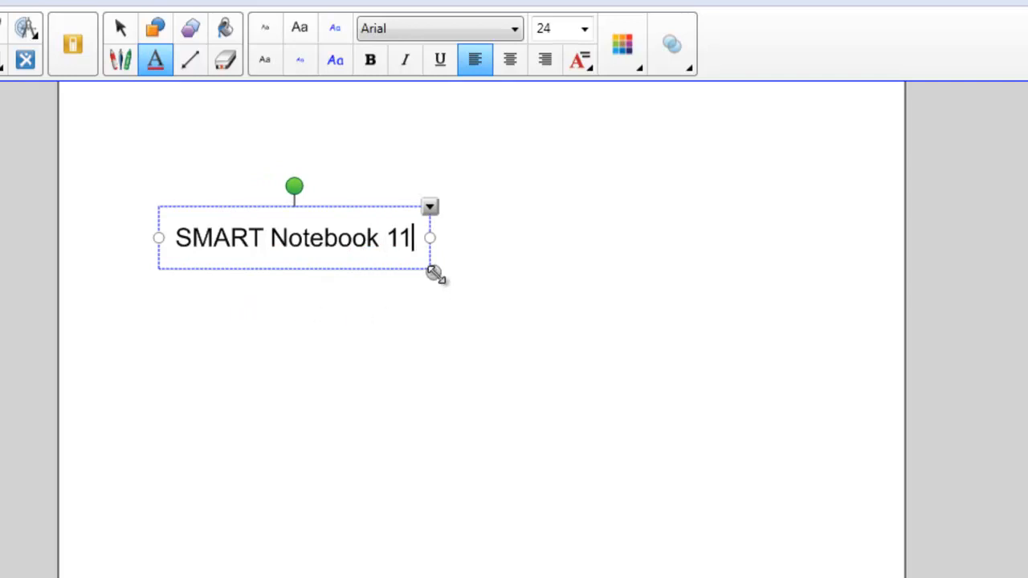
Step: Resize the text box by its corner handle to enlarge then shrink the text to about 22.8 points
{"action": "left_click_drag", "start_coordinate": [433, 273], "coordinate": [619, 325]}
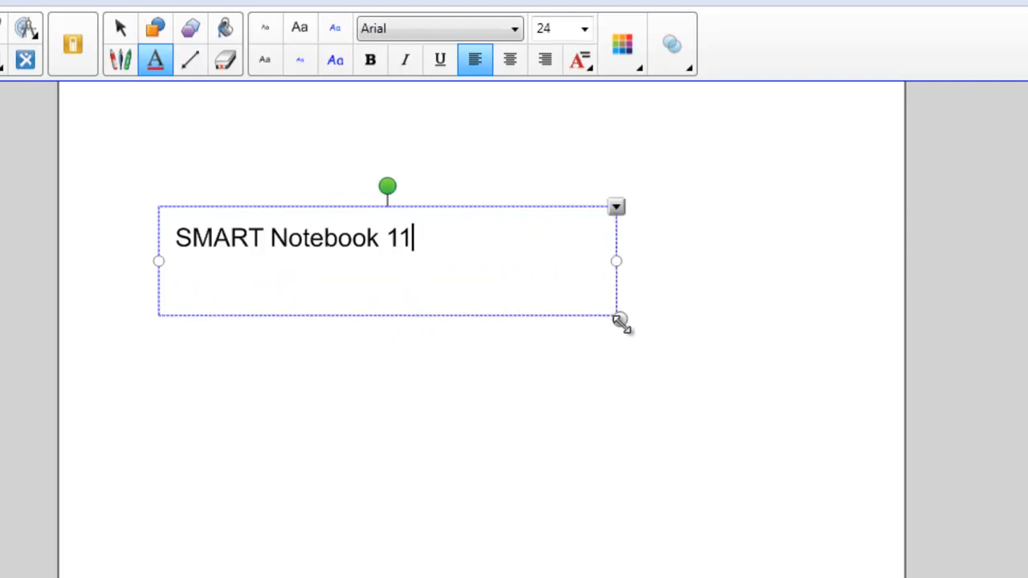
{"action": "left_click_drag", "start_coordinate": [619, 322], "coordinate": [803, 318]}
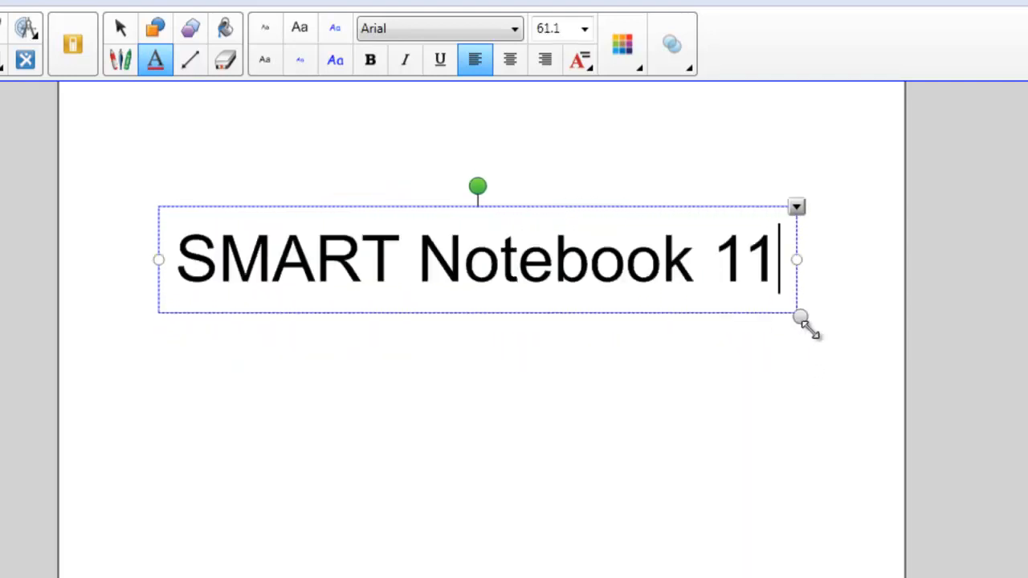
{"action": "left_click_drag", "start_coordinate": [801, 317], "coordinate": [422, 249]}
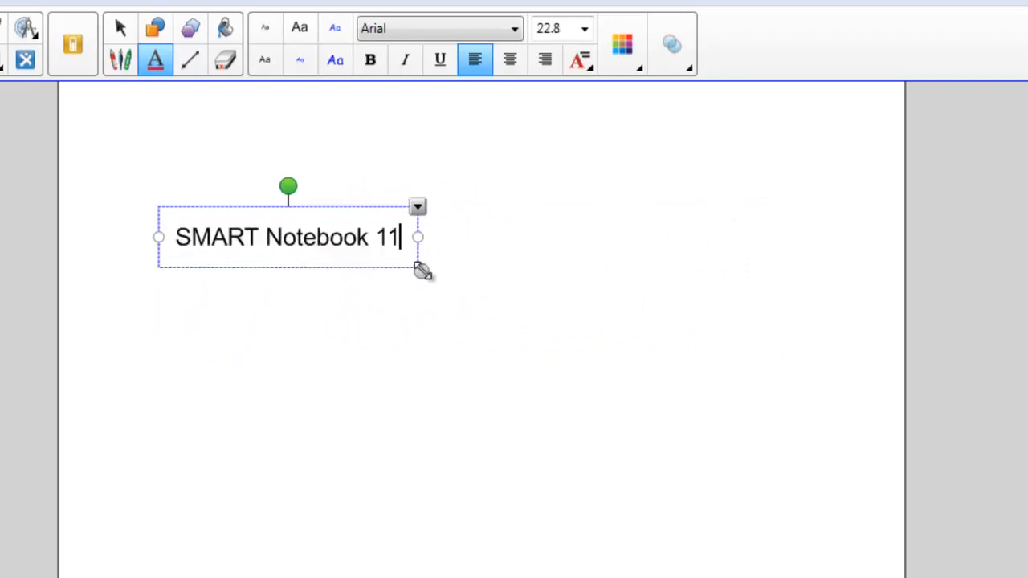
{"action": "left_click_drag", "start_coordinate": [418, 270], "coordinate": [827, 319]}
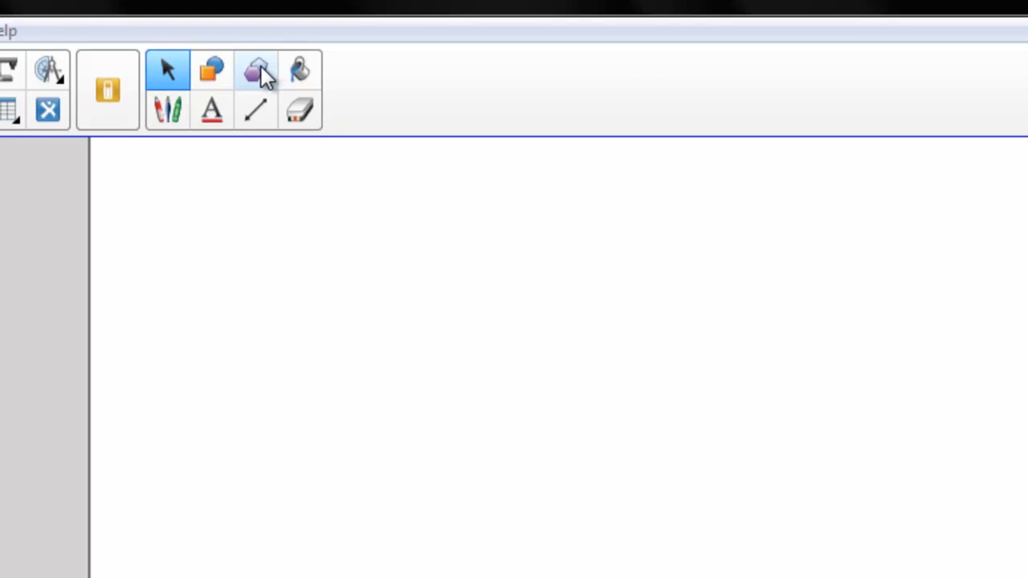
Step: Activate Regular Polygons and expand the side-count list to show the 13–15 sided options
{"action": "left_click", "coordinate": [255, 70]}
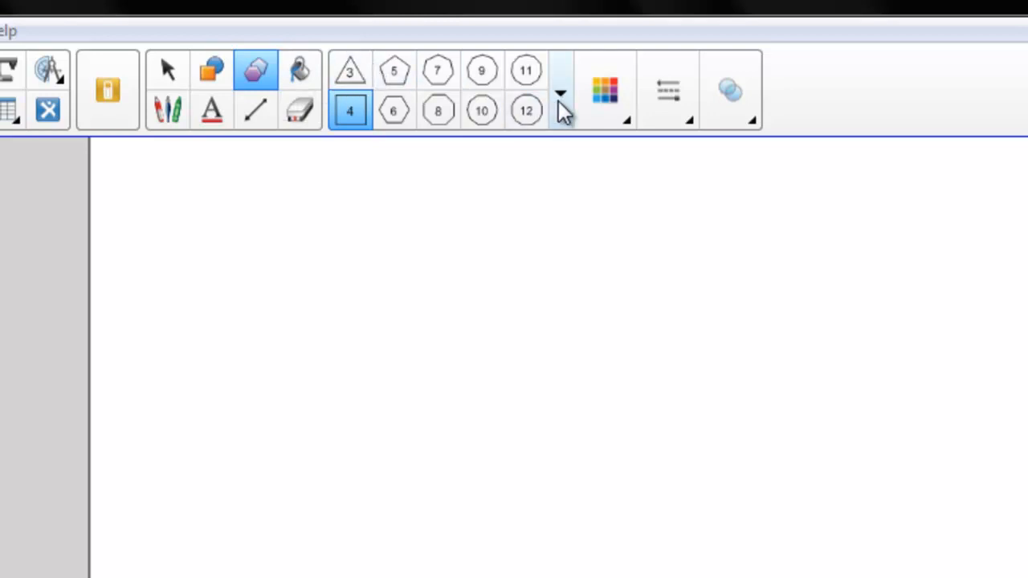
{"action": "left_click", "coordinate": [561, 94]}
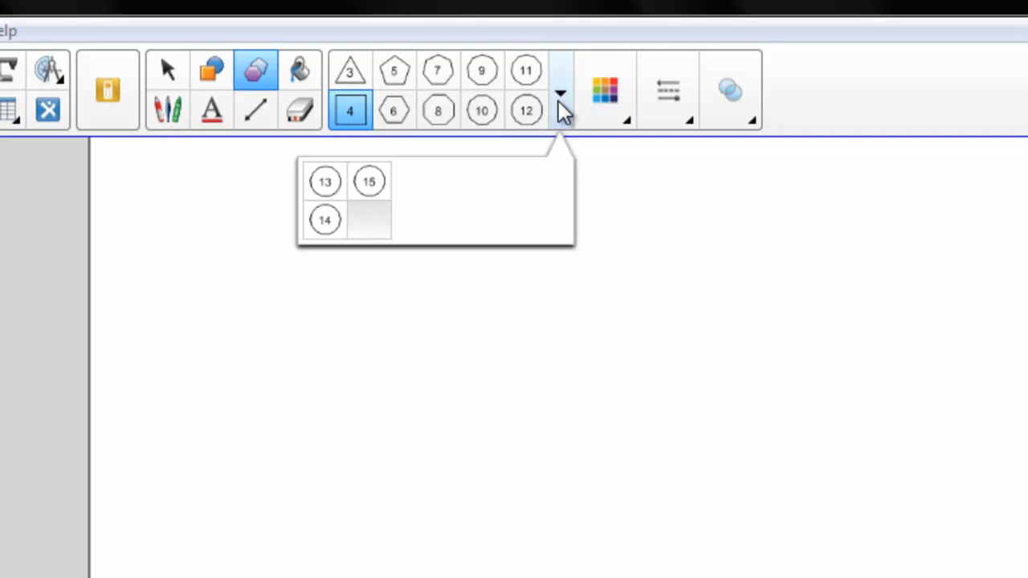
{"action": "left_click", "coordinate": [482, 71]}
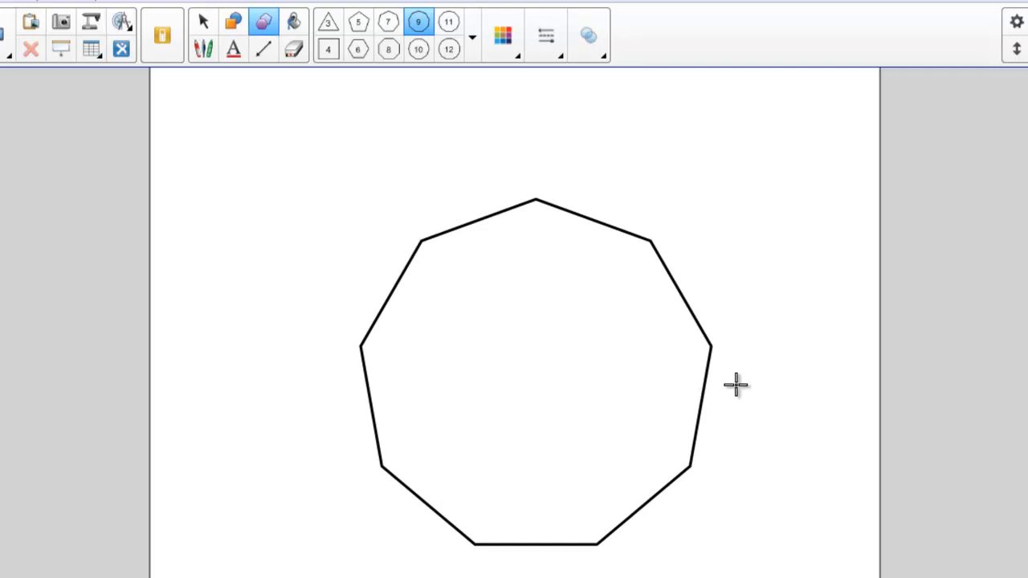
{"action": "mouse_move", "coordinate": [529, 323]}
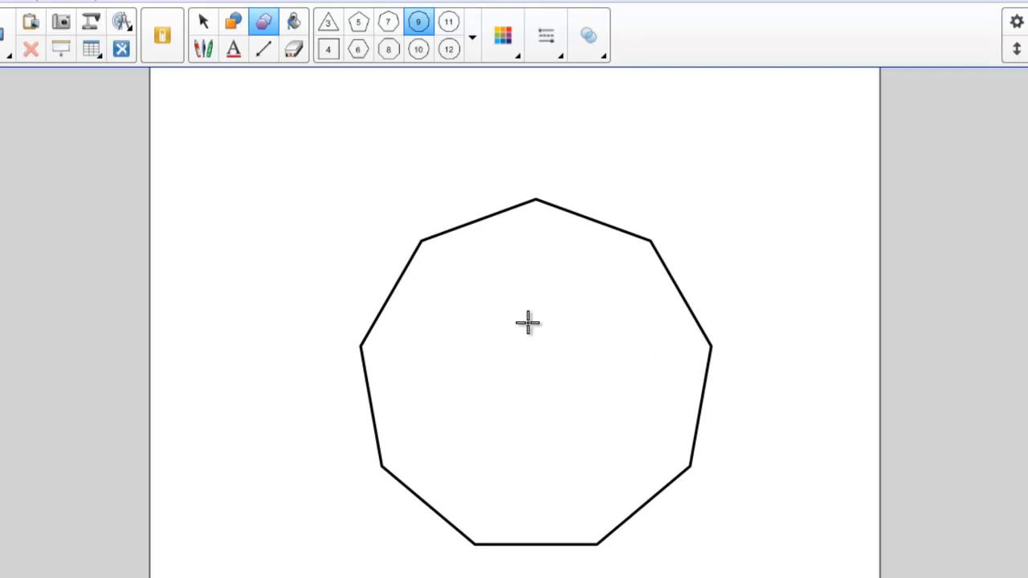
{"action": "mouse_move", "coordinate": [308, 235]}
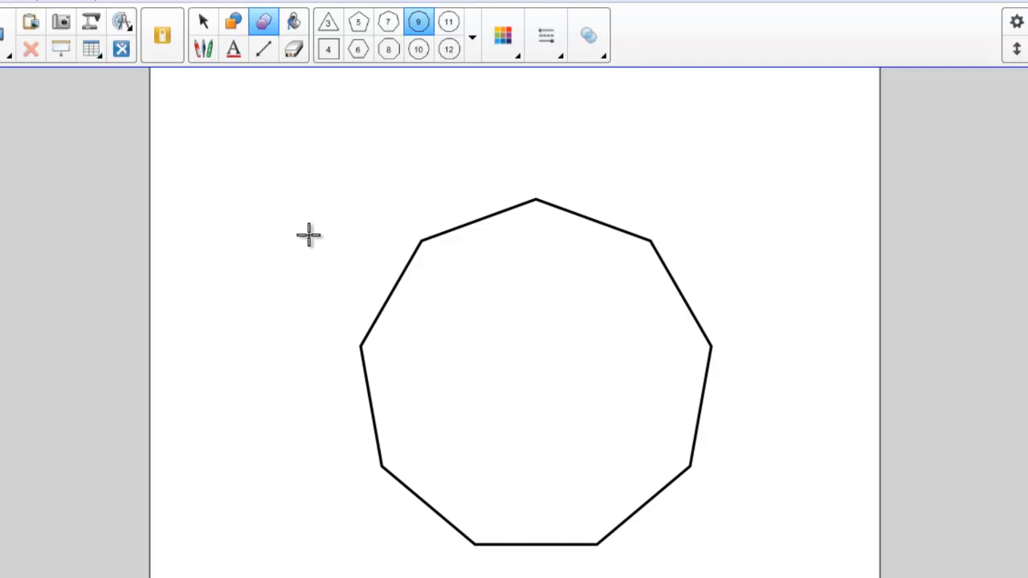
Step: Draw two small nonagons above the large one, then return to the Select tool
{"action": "left_click_drag", "start_coordinate": [308, 235], "coordinate": [365, 173]}
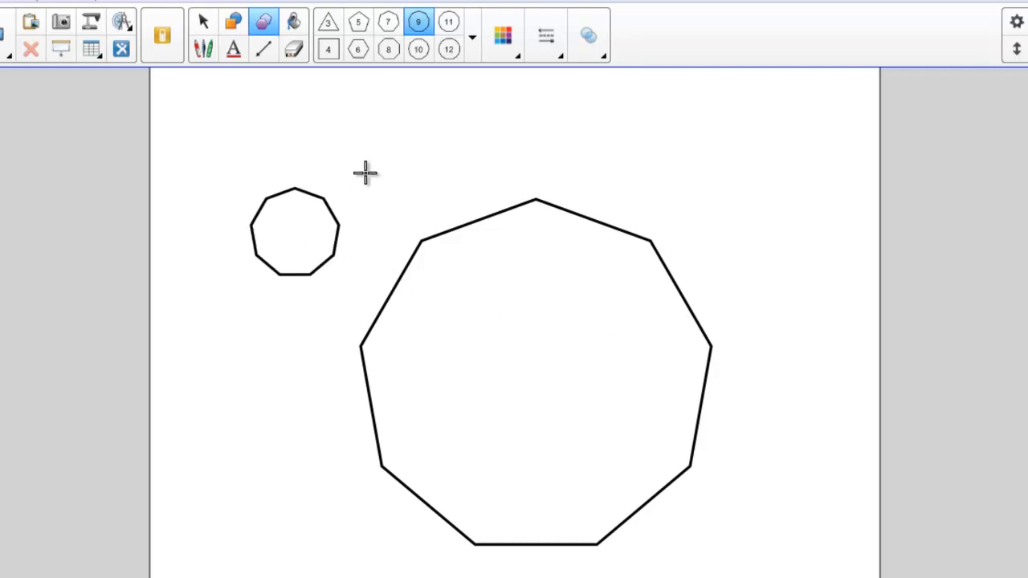
{"action": "left_click_drag", "start_coordinate": [365, 173], "coordinate": [434, 233]}
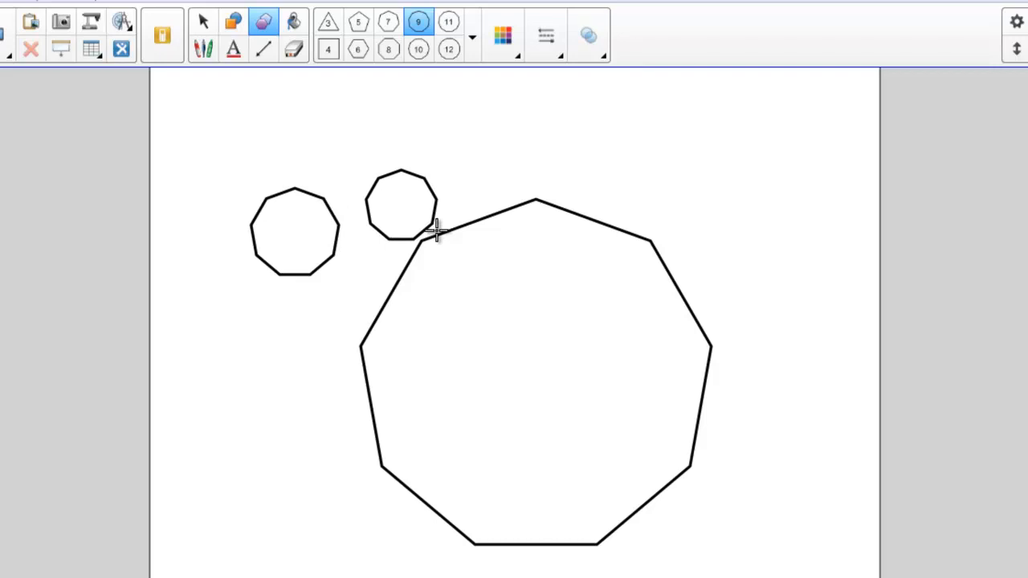
{"action": "mouse_move", "coordinate": [386, 205]}
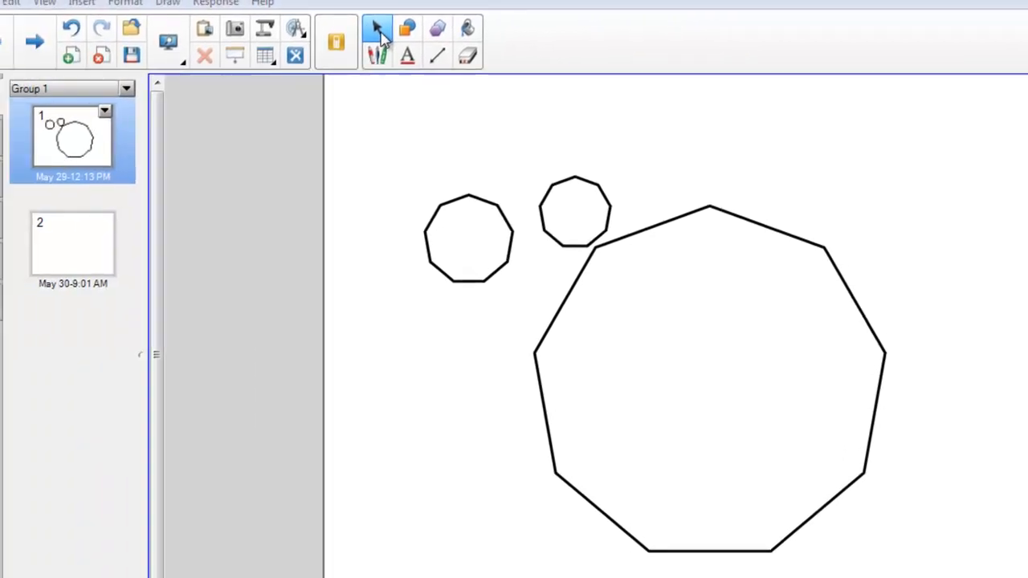
{"action": "left_click", "coordinate": [86, 29]}
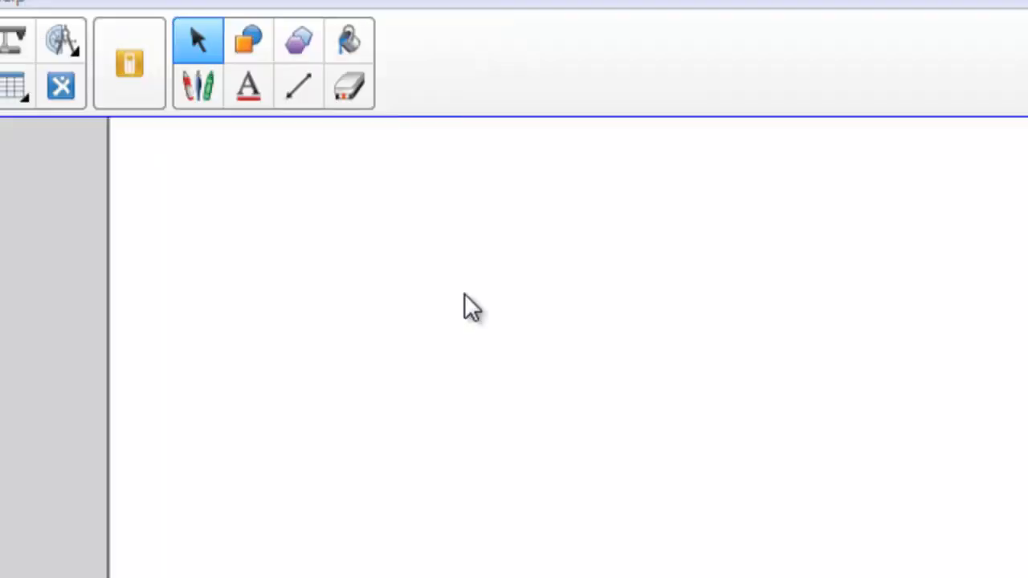
Step: Set the Lines tool to a thin capped preset in pink and show its transparency slider
{"action": "left_click", "coordinate": [298, 87]}
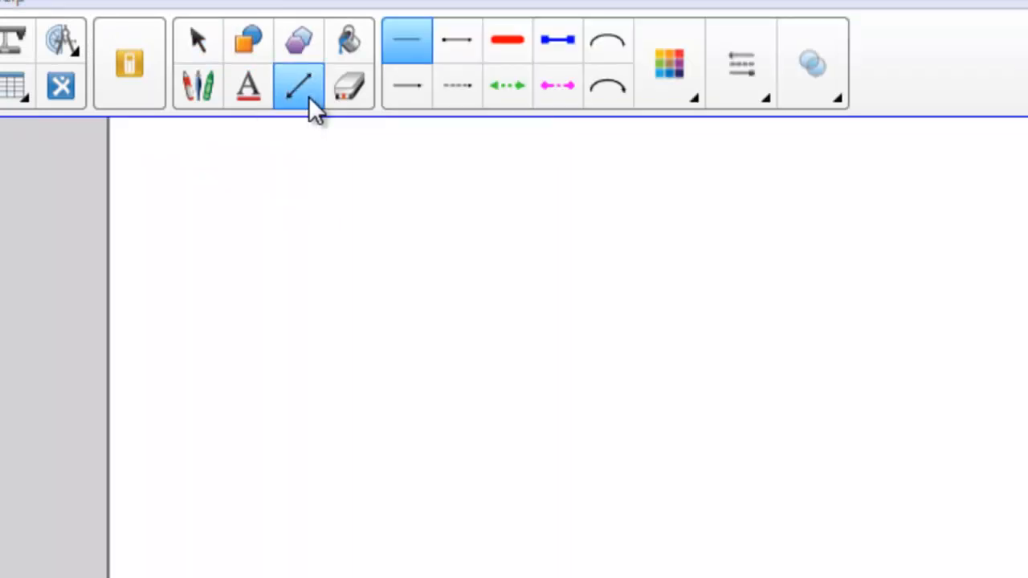
{"action": "mouse_move", "coordinate": [321, 108]}
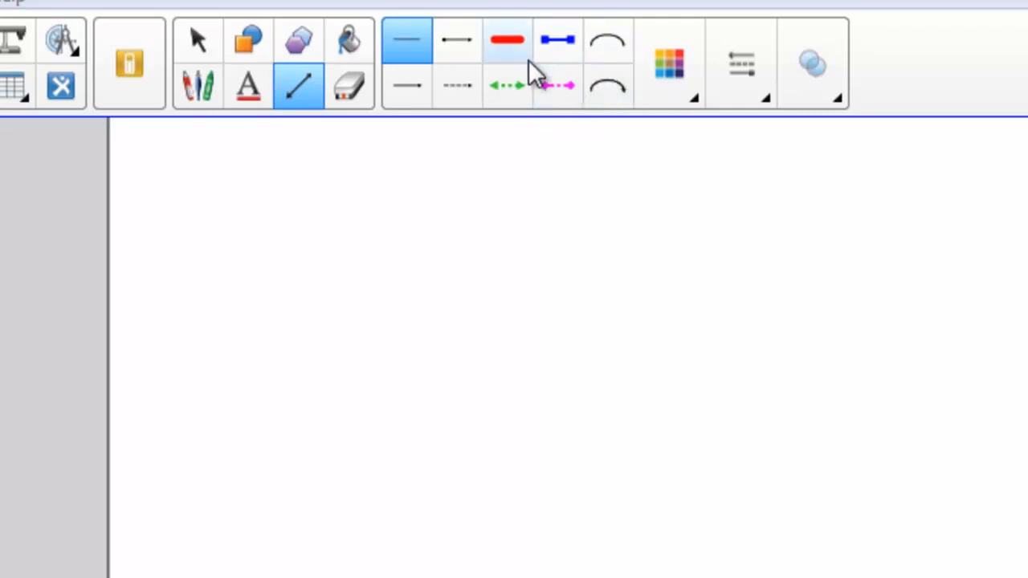
{"action": "left_click", "coordinate": [456, 38]}
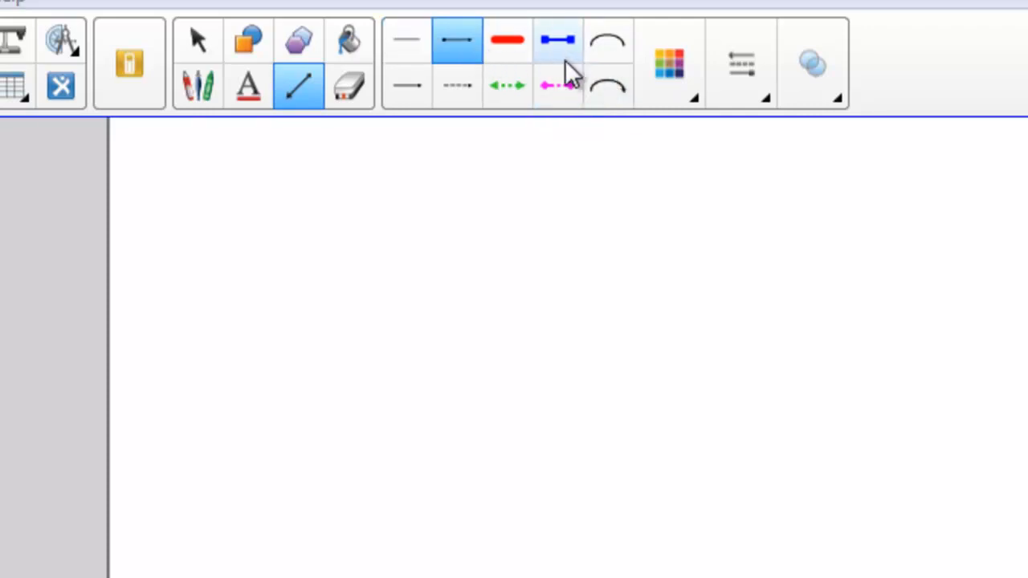
{"action": "left_click", "coordinate": [669, 64]}
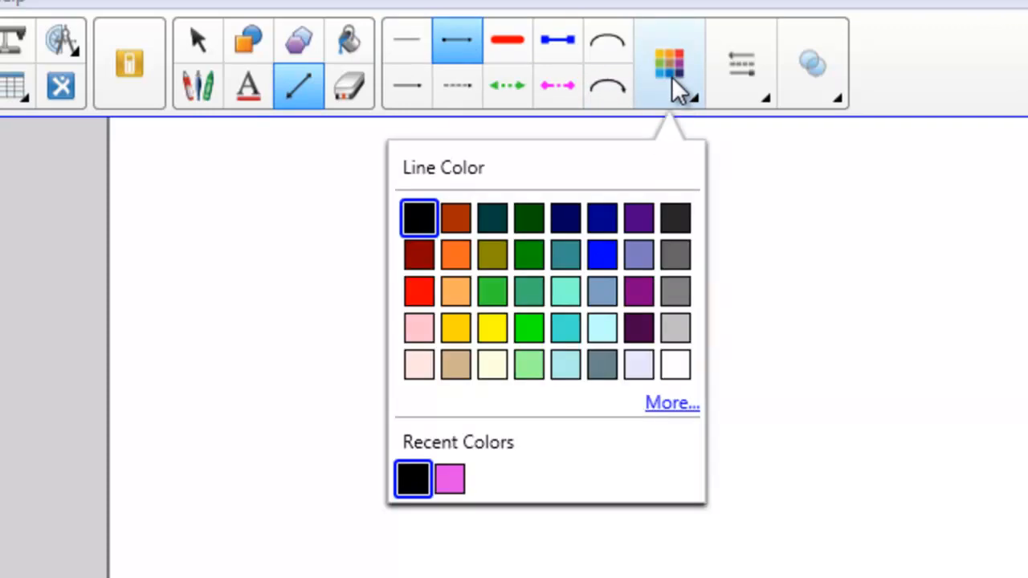
{"action": "left_click", "coordinate": [449, 478]}
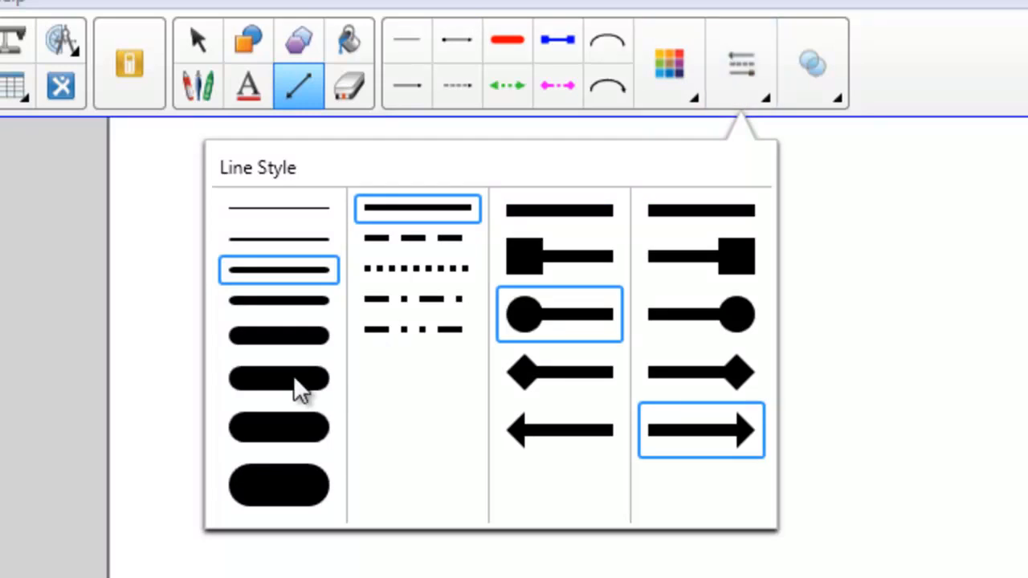
{"action": "left_click", "coordinate": [812, 63]}
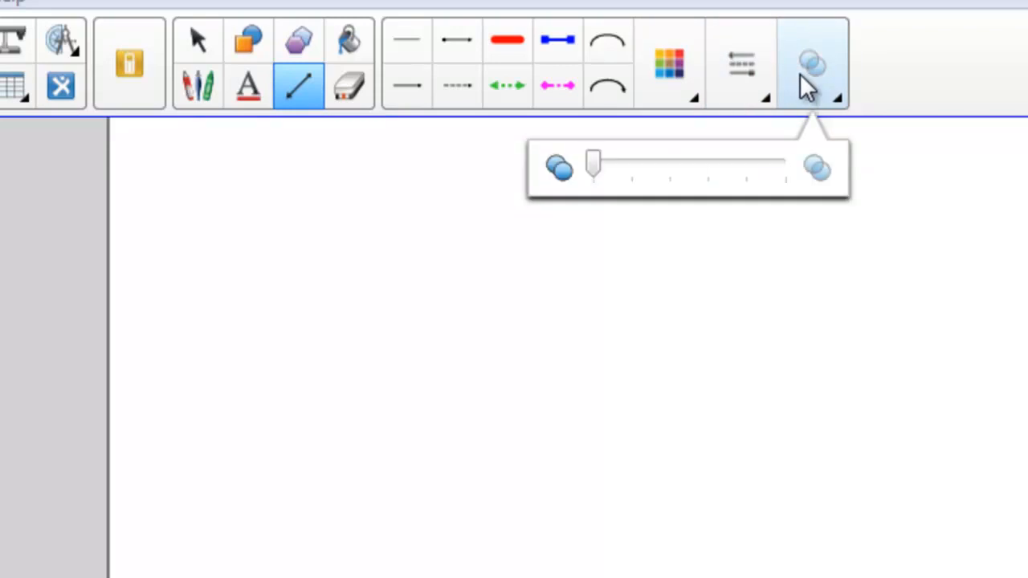
Step: Draw a long pink arrow, a short left-pointing arrow above it, and another stroke below
{"action": "left_click_drag", "start_coordinate": [229, 385], "coordinate": [409, 329]}
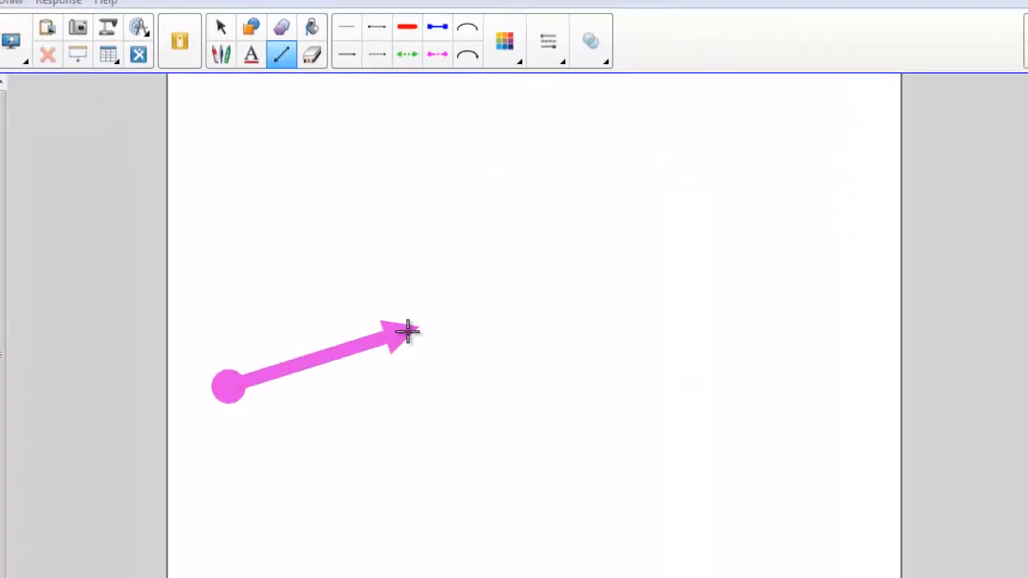
{"action": "left_click_drag", "start_coordinate": [406, 332], "coordinate": [735, 245]}
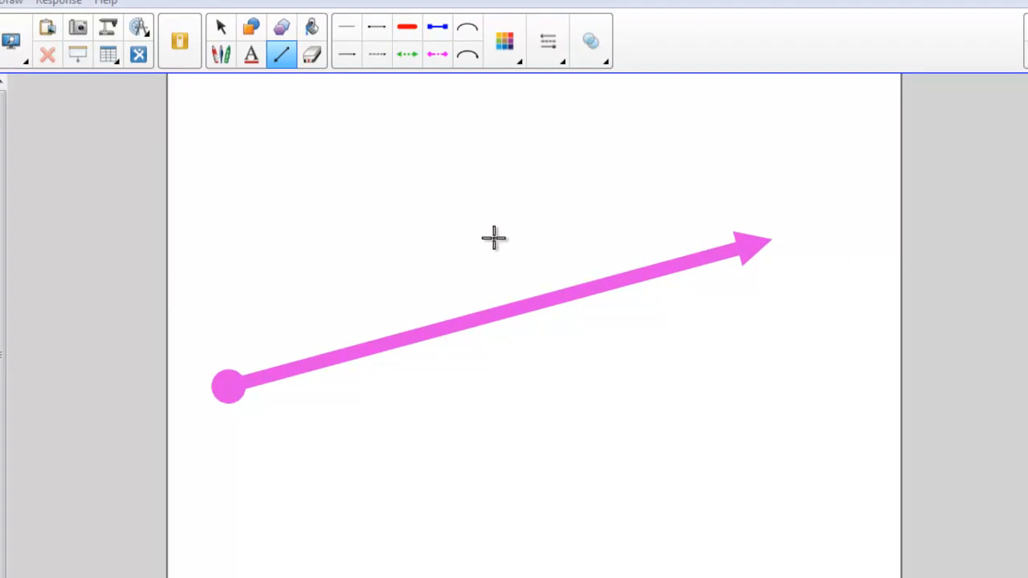
{"action": "left_click_drag", "start_coordinate": [494, 237], "coordinate": [345, 229]}
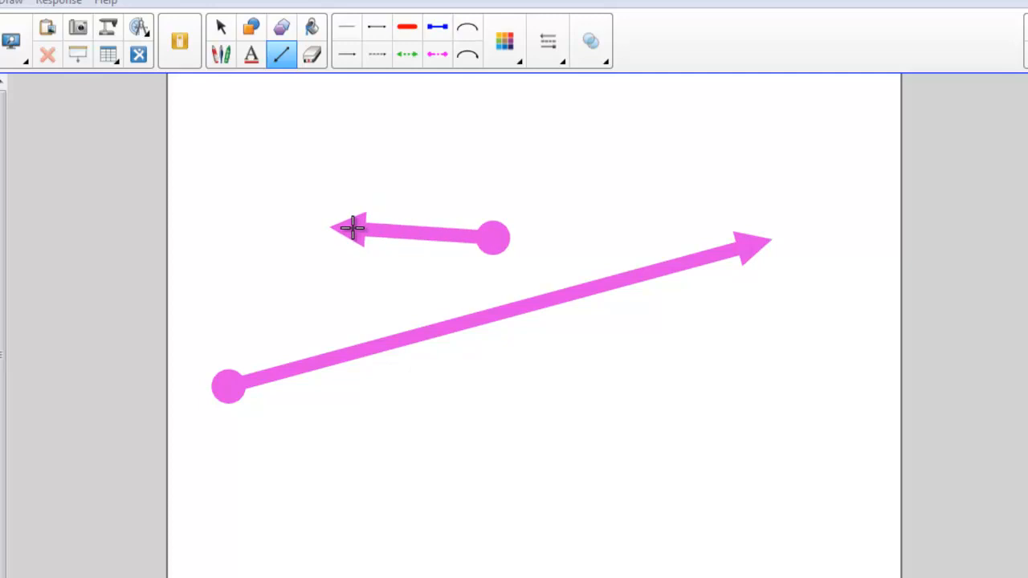
{"action": "left_click_drag", "start_coordinate": [418, 389], "coordinate": [598, 438]}
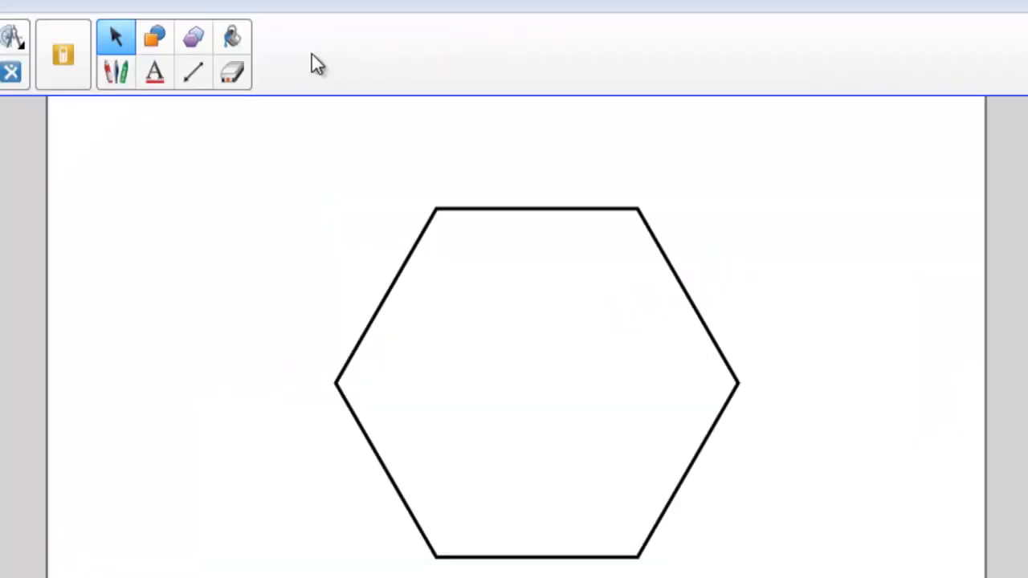
{"action": "mouse_move", "coordinate": [232, 37]}
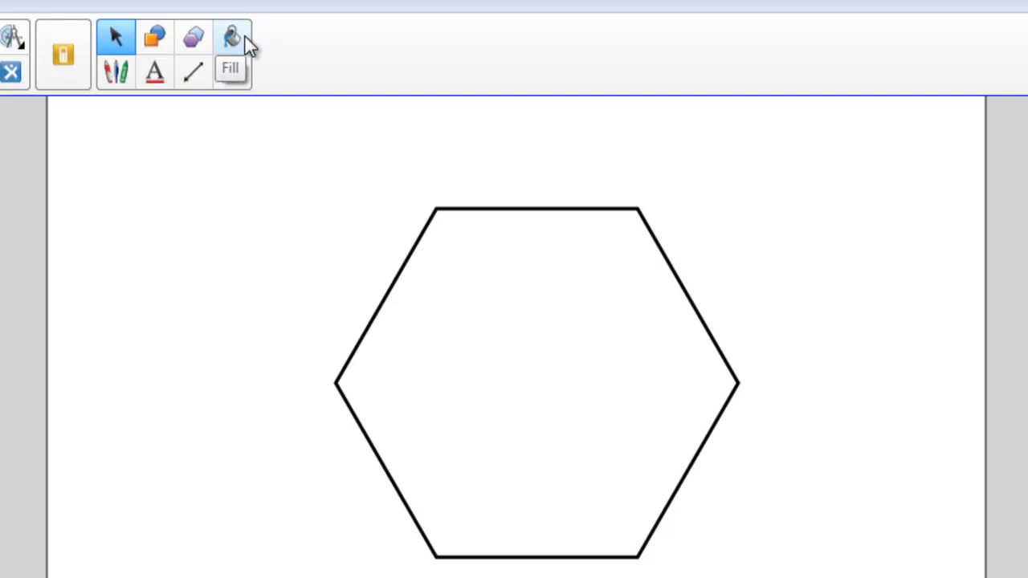
Step: Fill the hexagon solid blue with the Fill tool
{"action": "left_click", "coordinate": [232, 38]}
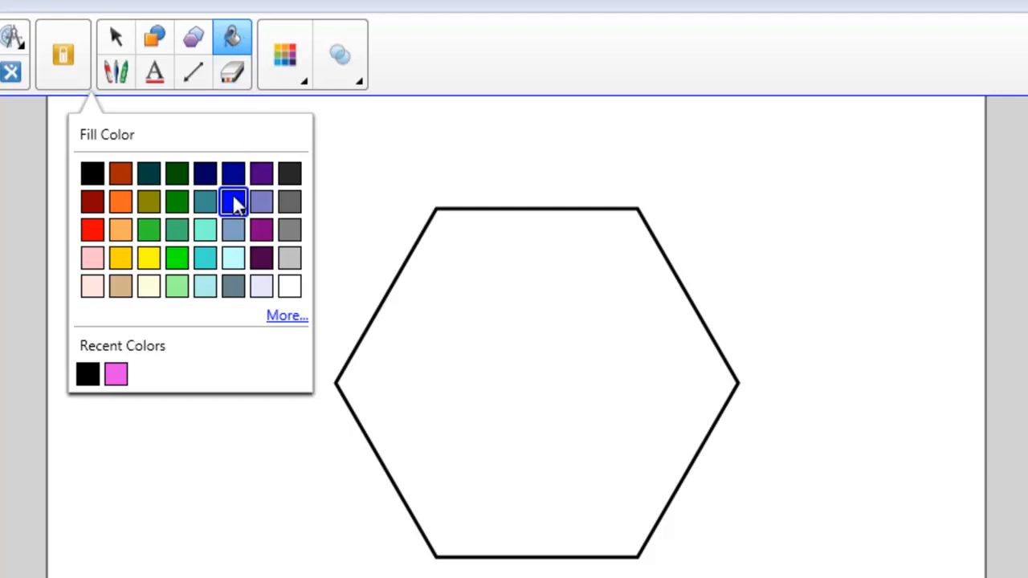
{"action": "left_click", "coordinate": [233, 201]}
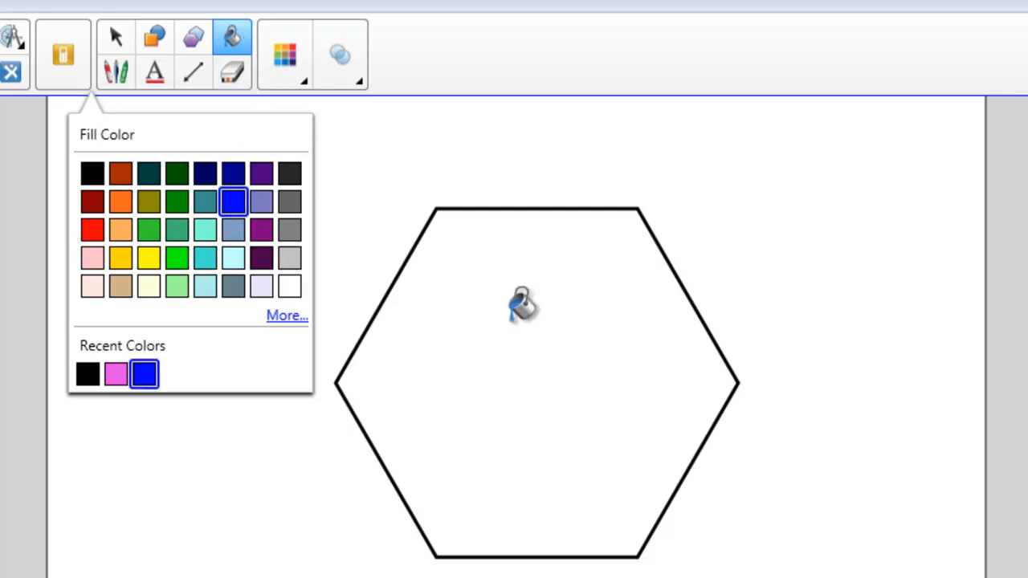
{"action": "left_click", "coordinate": [526, 309]}
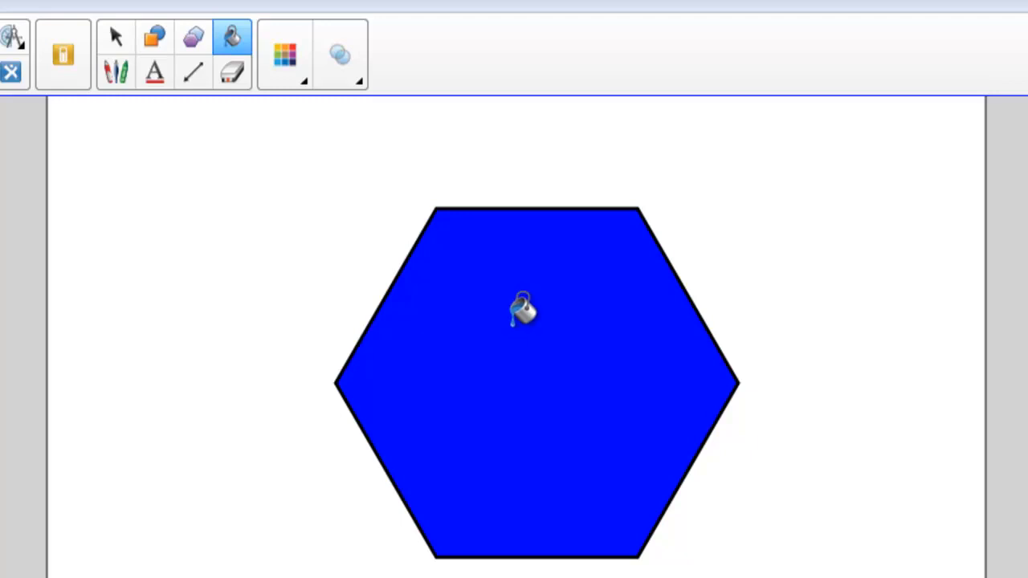
{"action": "mouse_move", "coordinate": [583, 301]}
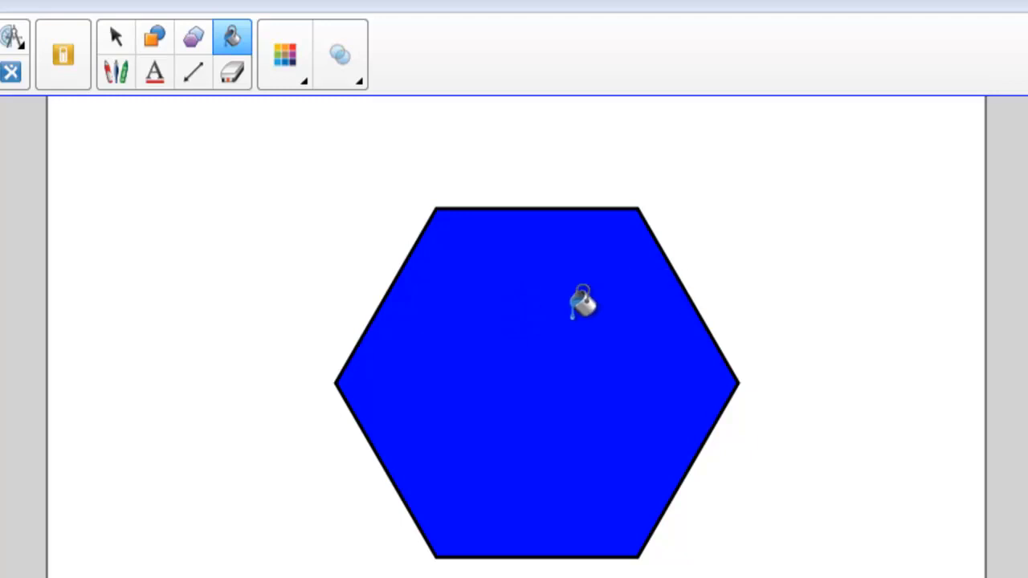
{"action": "mouse_move", "coordinate": [124, 108]}
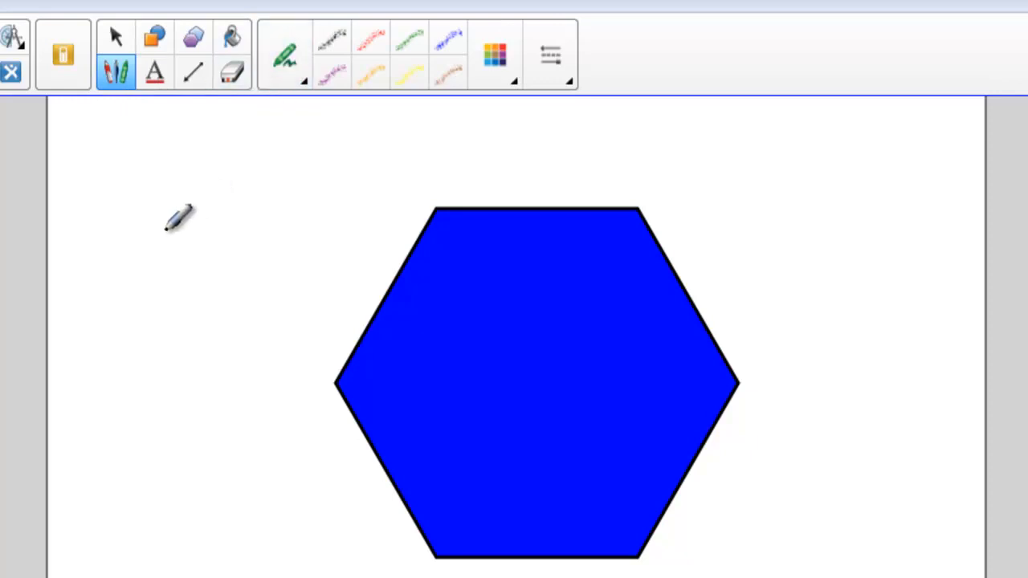
Step: Draw a pink crayon loop, fill it orange, and add a dotted wavy line below the shapes
{"action": "left_click_drag", "start_coordinate": [177, 216], "coordinate": [177, 221]}
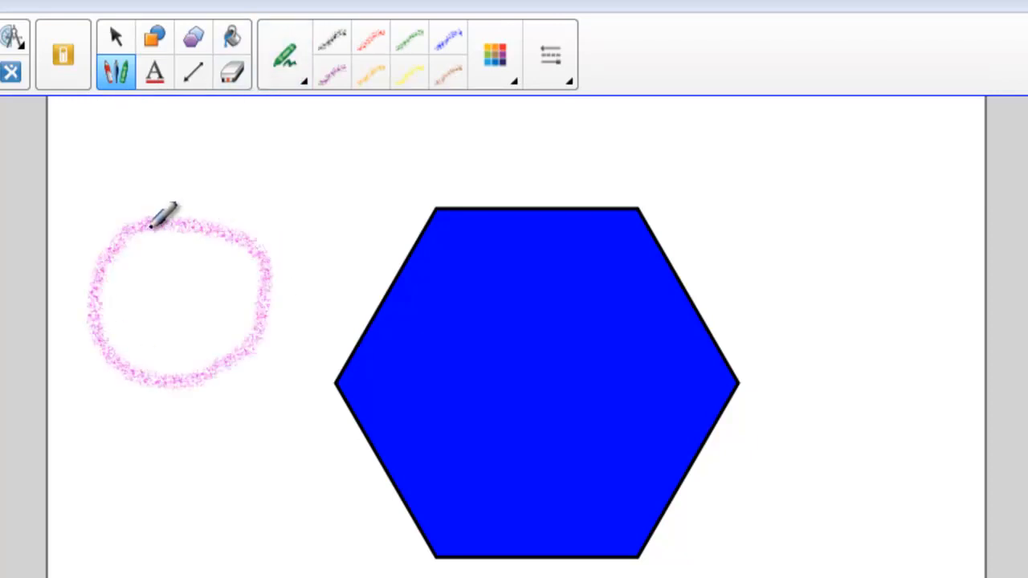
{"action": "left_click", "coordinate": [285, 54]}
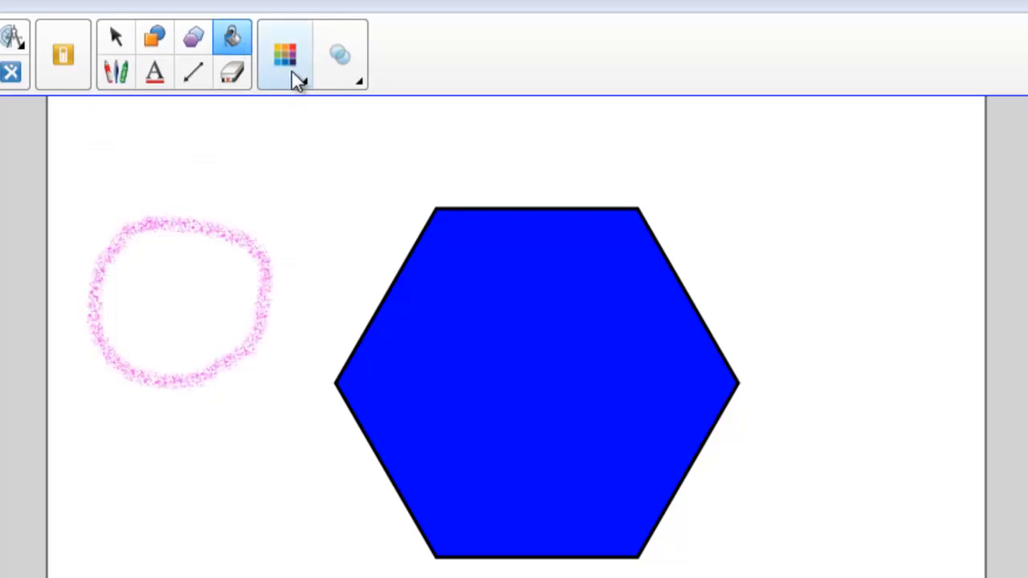
{"action": "left_click", "coordinate": [181, 273]}
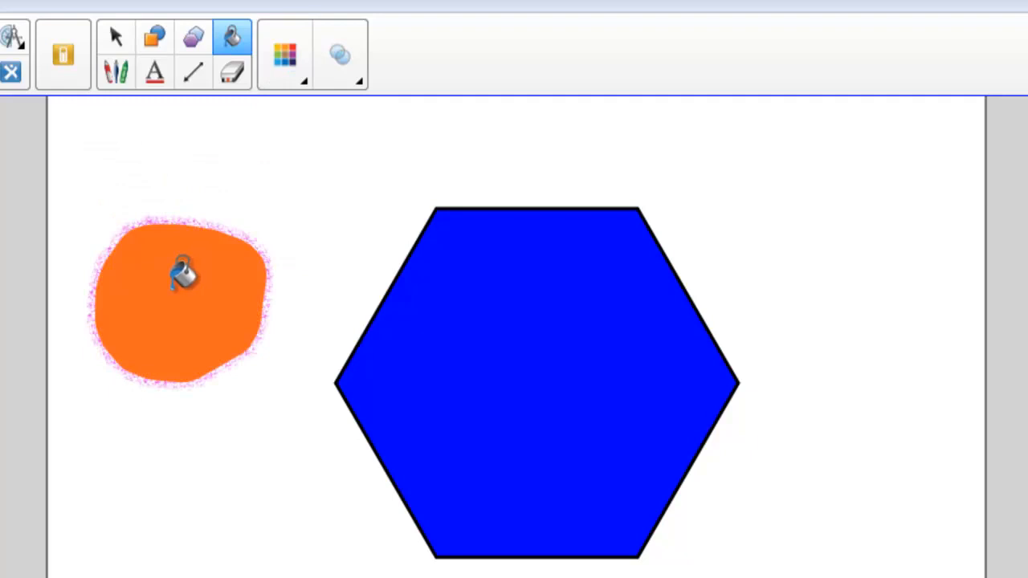
{"action": "mouse_move", "coordinate": [181, 245]}
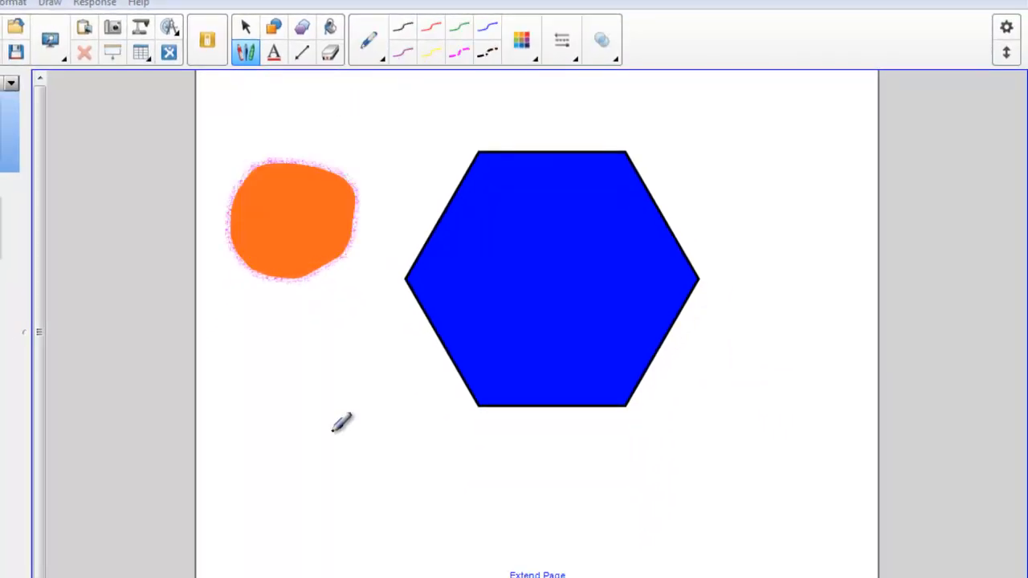
{"action": "left_click_drag", "start_coordinate": [332, 430], "coordinate": [538, 514]}
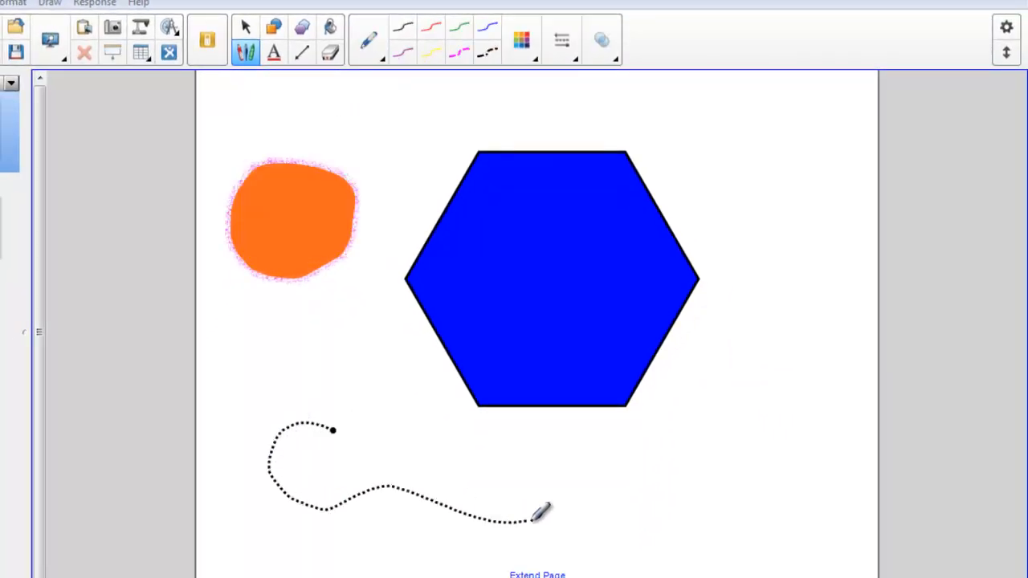
{"action": "left_click_drag", "start_coordinate": [538, 514], "coordinate": [337, 421]}
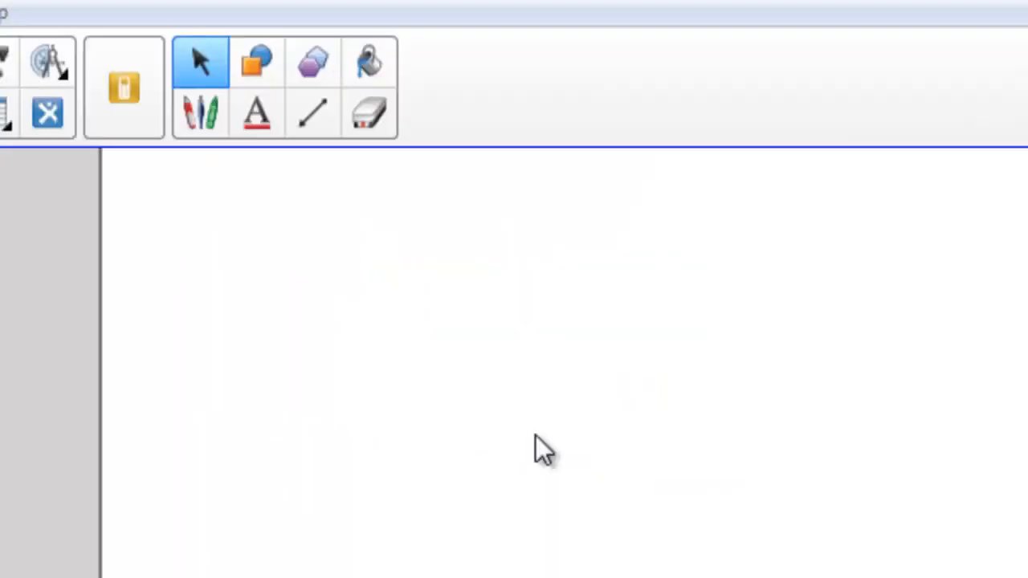
{"action": "mouse_move", "coordinate": [469, 421]}
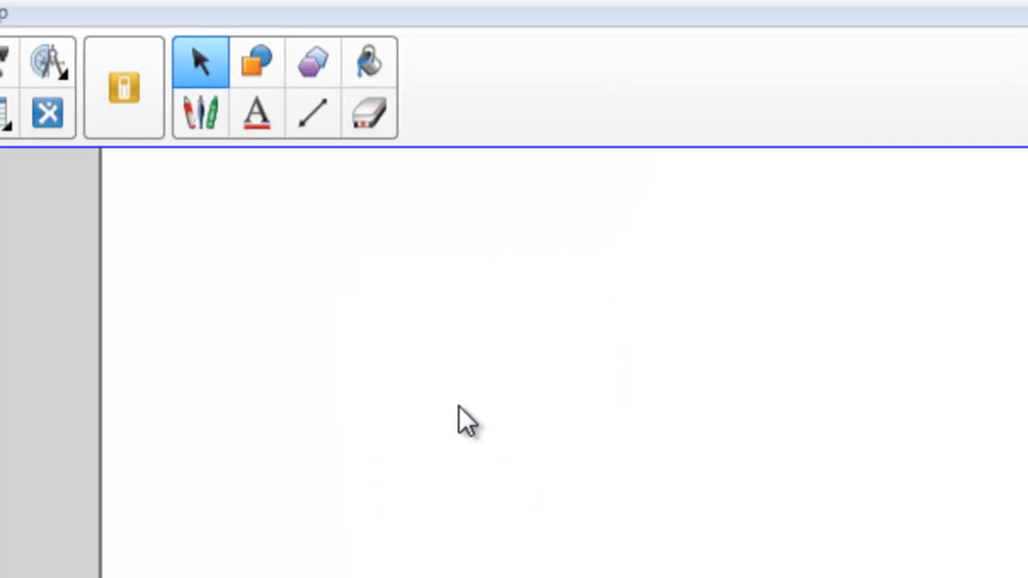
Step: Scribble freehand pen lines across the page, then switch to the Medium Eraser
{"action": "left_click", "coordinate": [200, 113]}
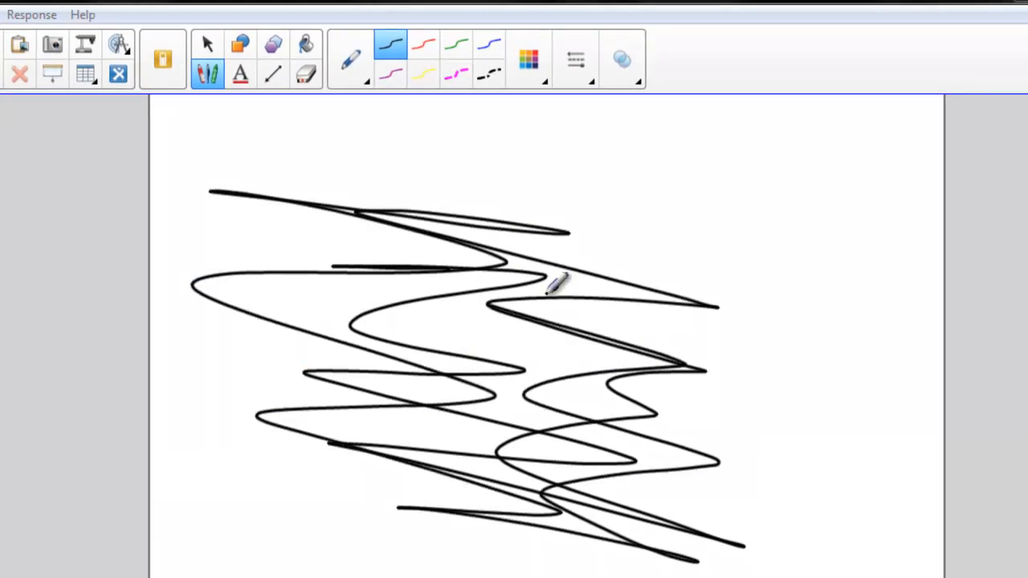
{"action": "left_click_drag", "start_coordinate": [554, 281], "coordinate": [466, 321]}
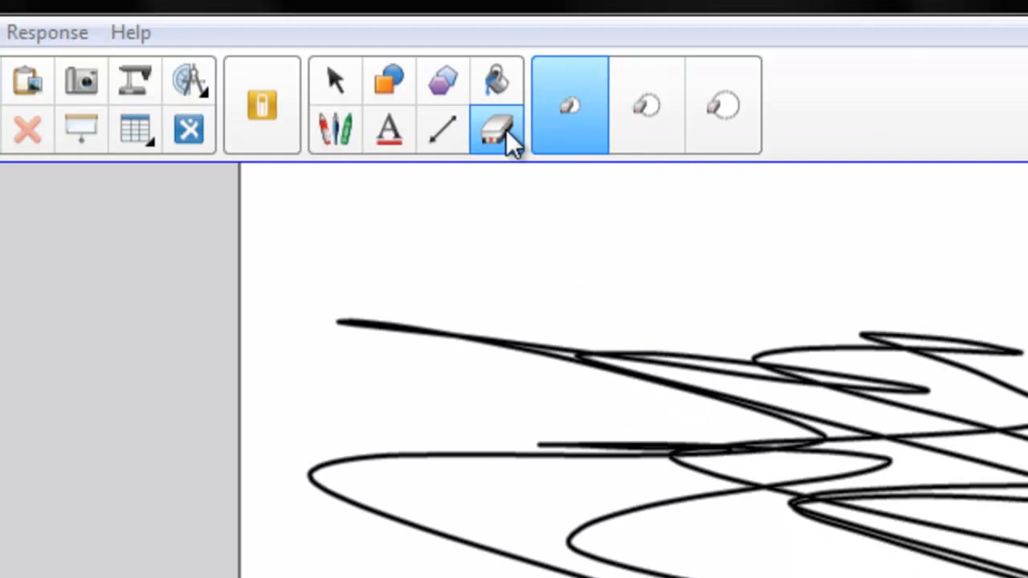
{"action": "mouse_move", "coordinate": [646, 105]}
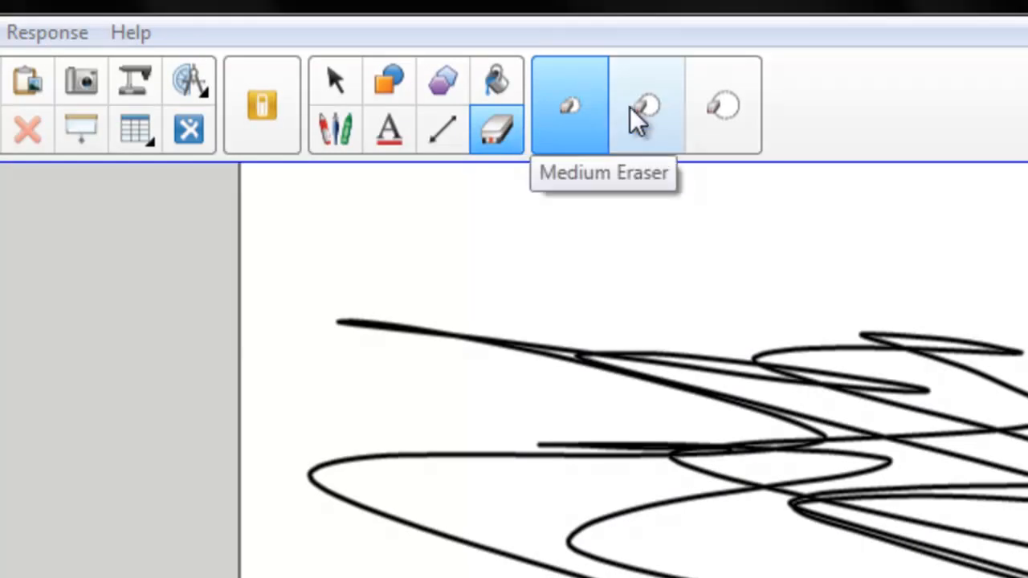
{"action": "left_click", "coordinate": [646, 104]}
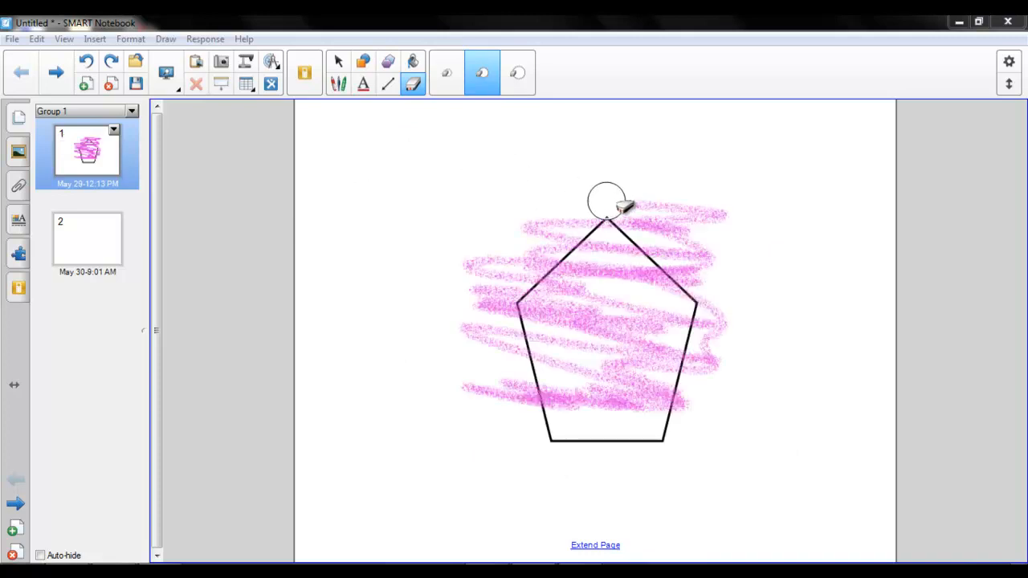
Step: Erase all the pink crayon scribbles around and inside the pentagon, leaving its black outline
{"action": "left_click_drag", "start_coordinate": [610, 200], "coordinate": [554, 309]}
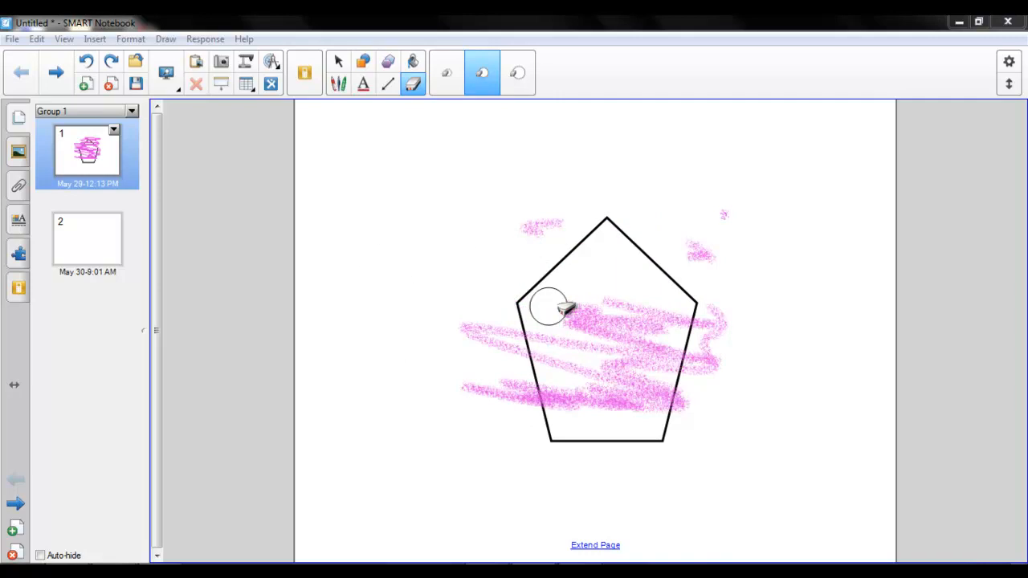
{"action": "left_click_drag", "start_coordinate": [554, 309], "coordinate": [466, 357]}
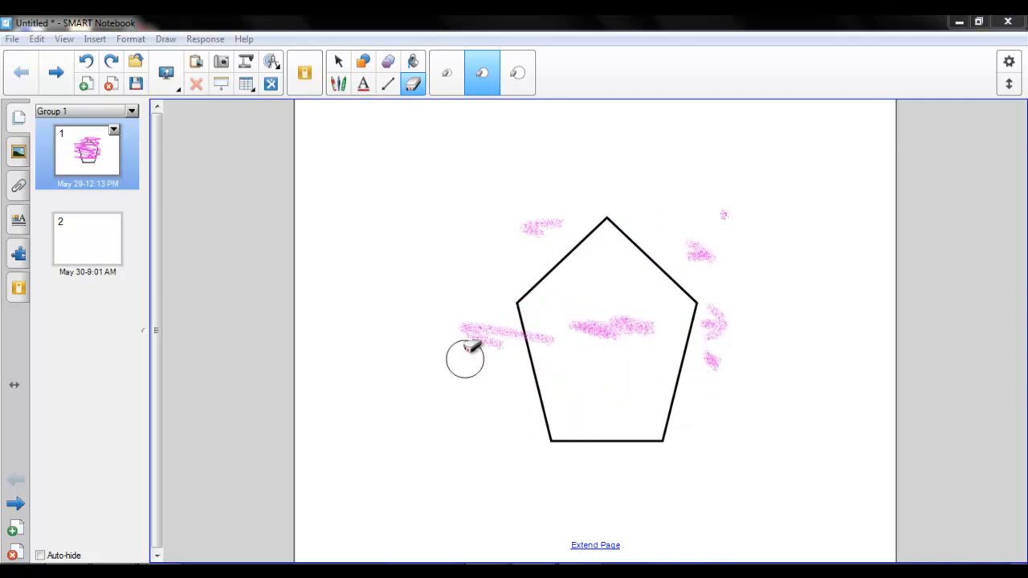
{"action": "left_click_drag", "start_coordinate": [466, 359], "coordinate": [518, 216]}
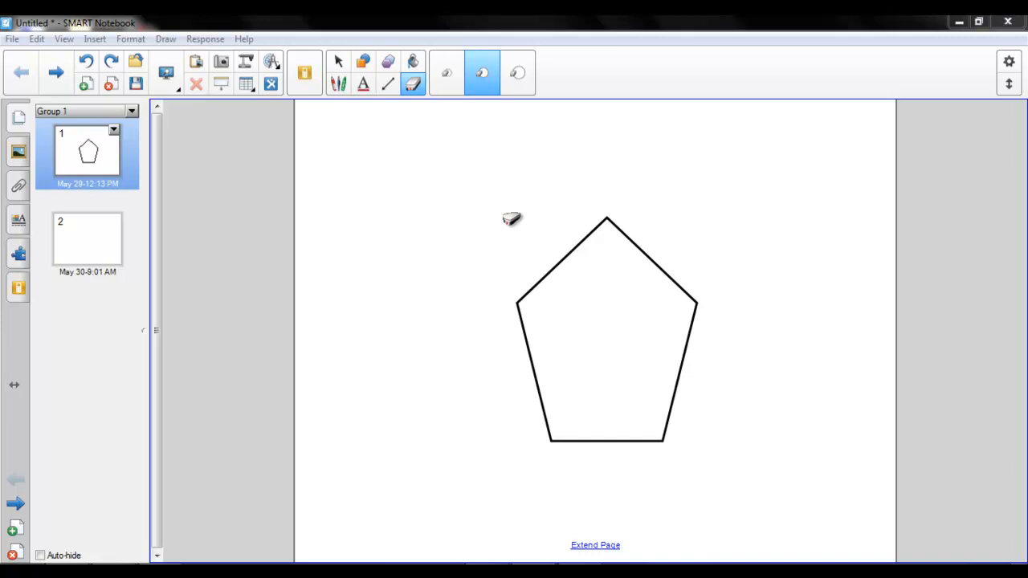
{"action": "mouse_move", "coordinate": [500, 222]}
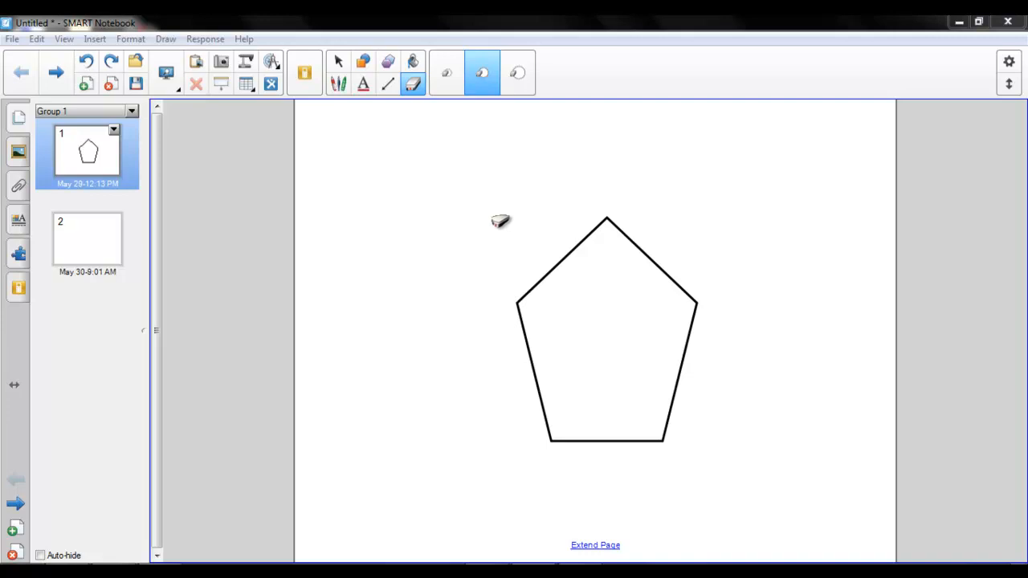
{"action": "mouse_move", "coordinate": [339, 63]}
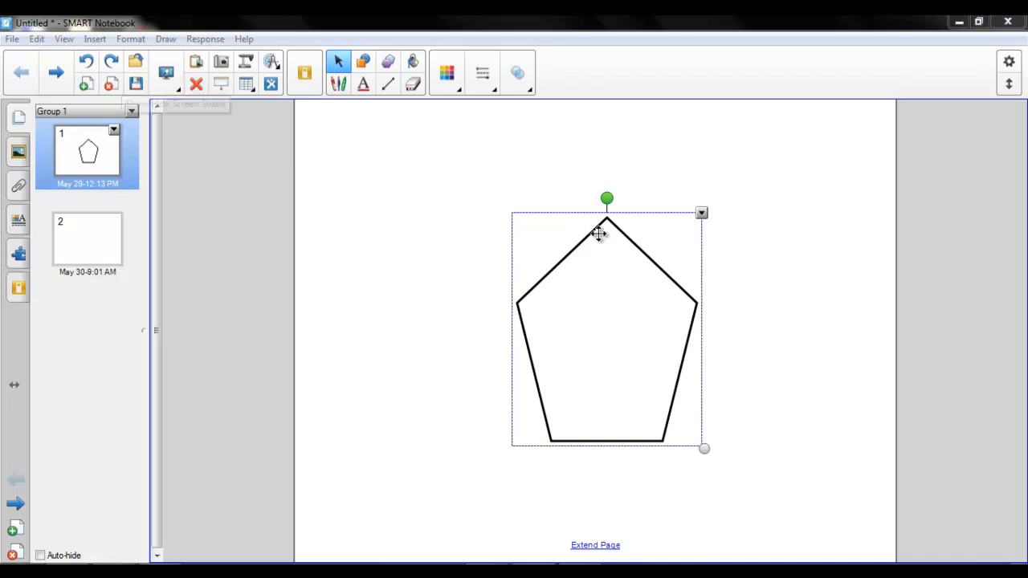
{"action": "left_click", "coordinate": [701, 213]}
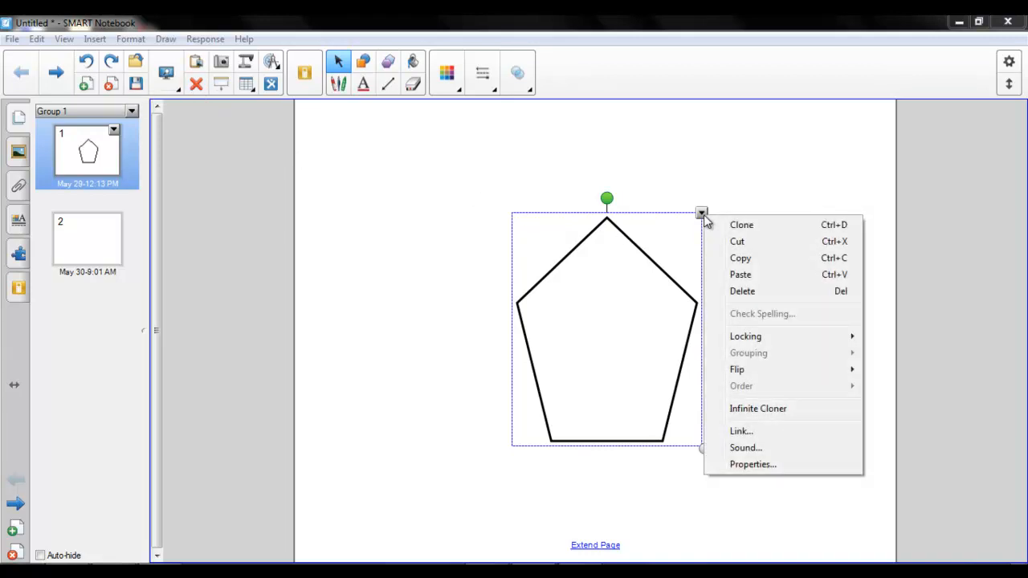
{"action": "mouse_move", "coordinate": [727, 205]}
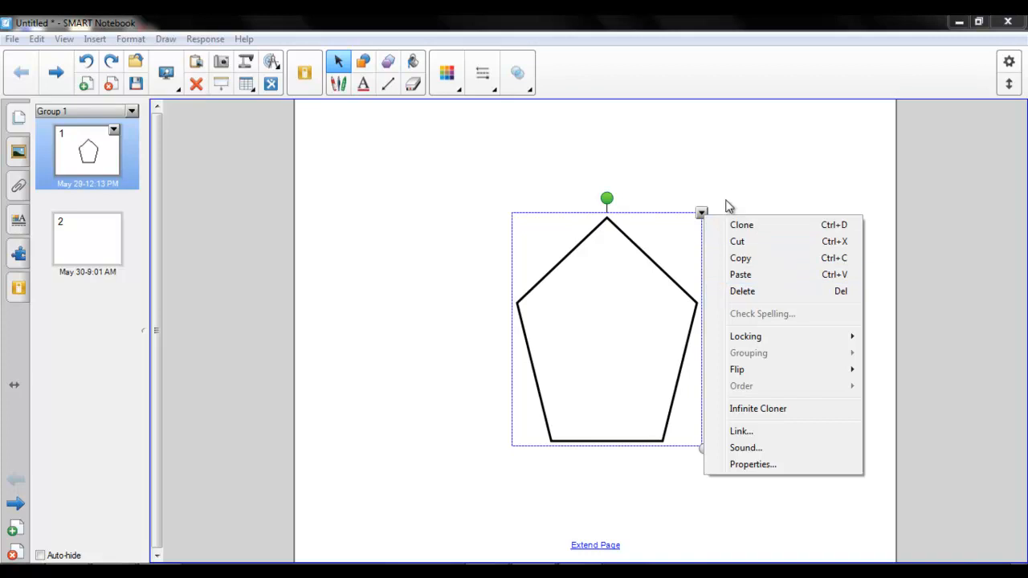
{"action": "left_click", "coordinate": [648, 253]}
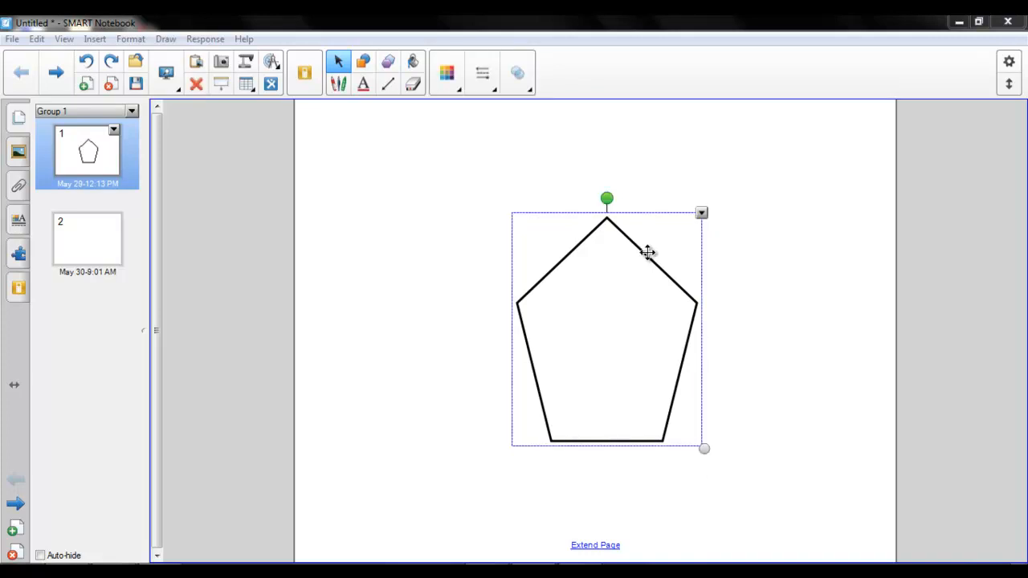